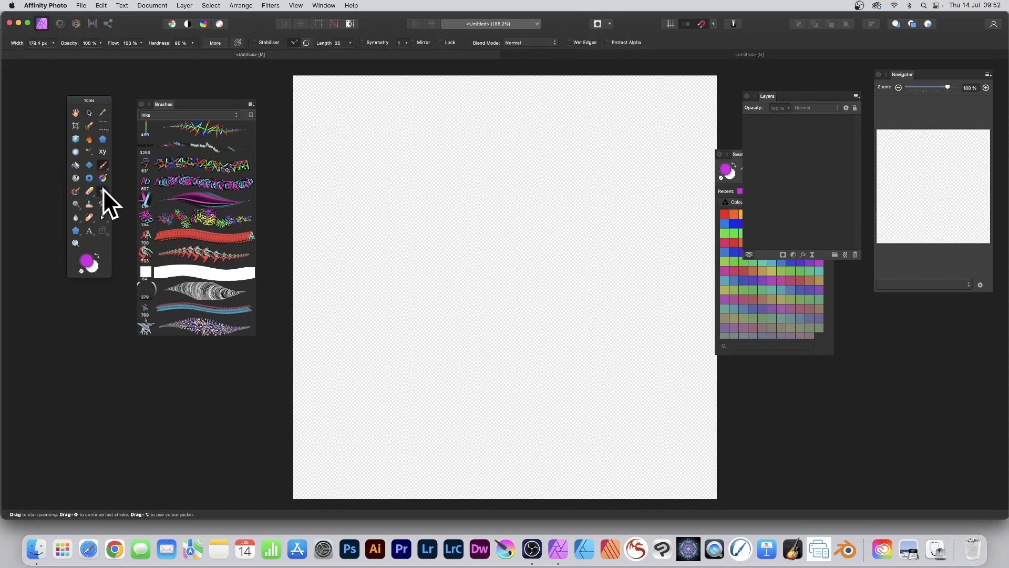
- Drag out a white five-pointed star and enlarge it to fill most of the canvas
drag(344, 110, 611, 379)
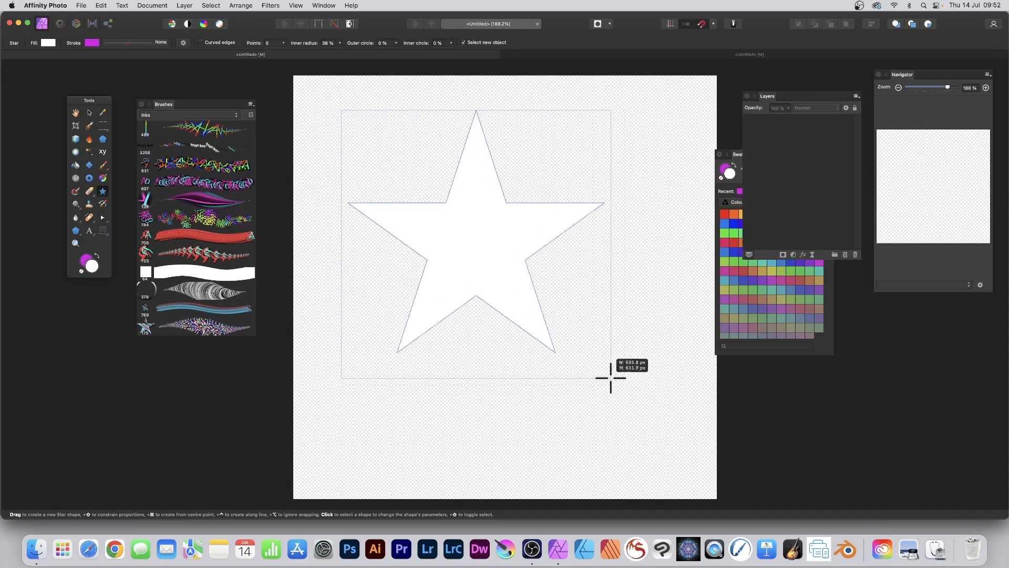
drag(610, 378, 675, 429)
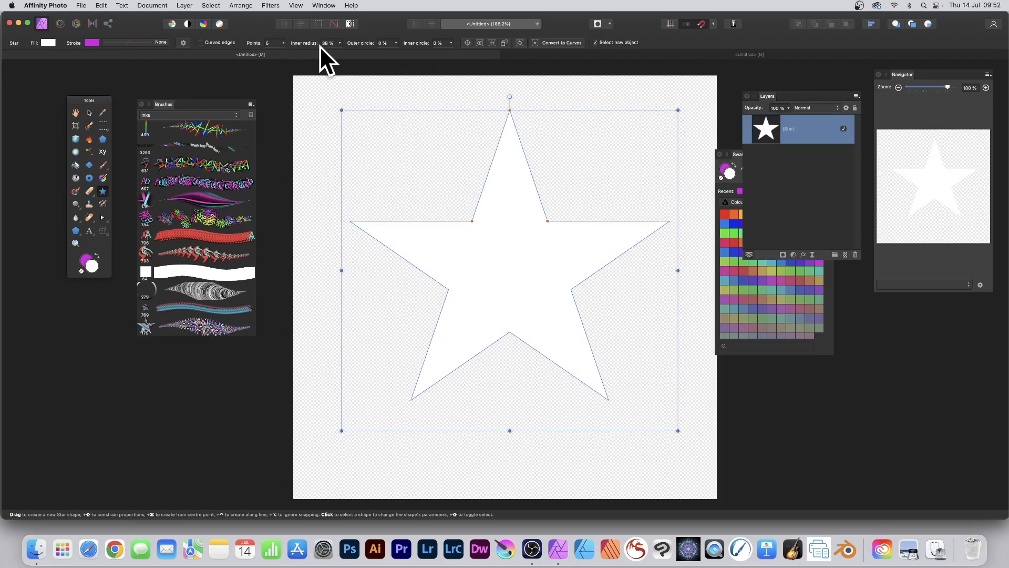
mouse_move(280, 71)
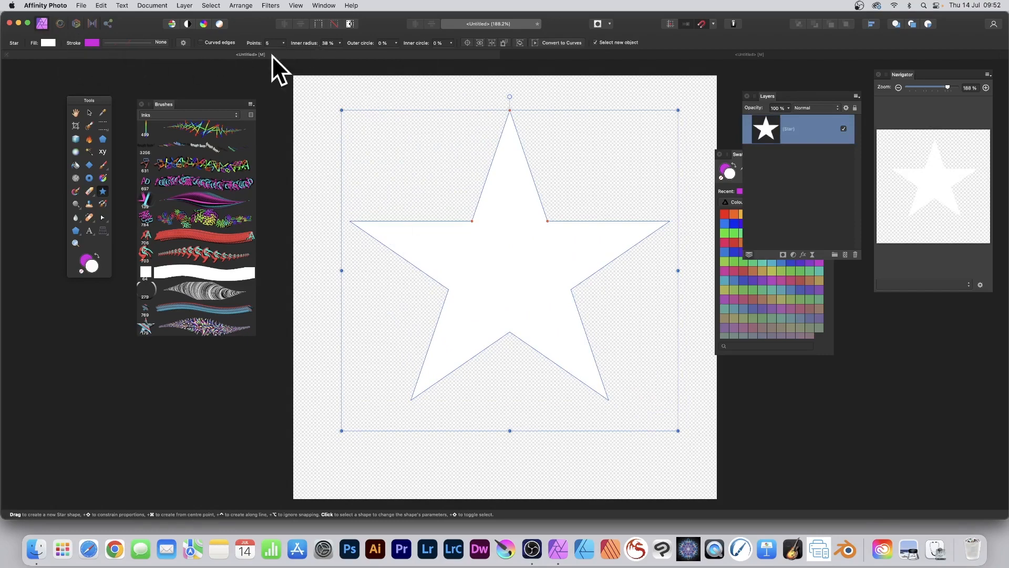
mouse_move(475, 69)
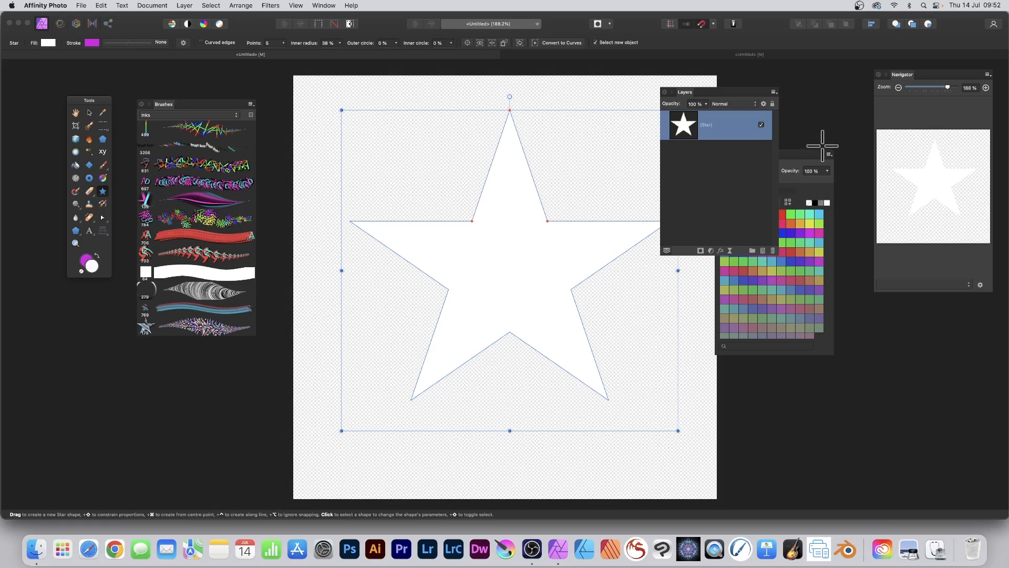
mouse_move(727, 263)
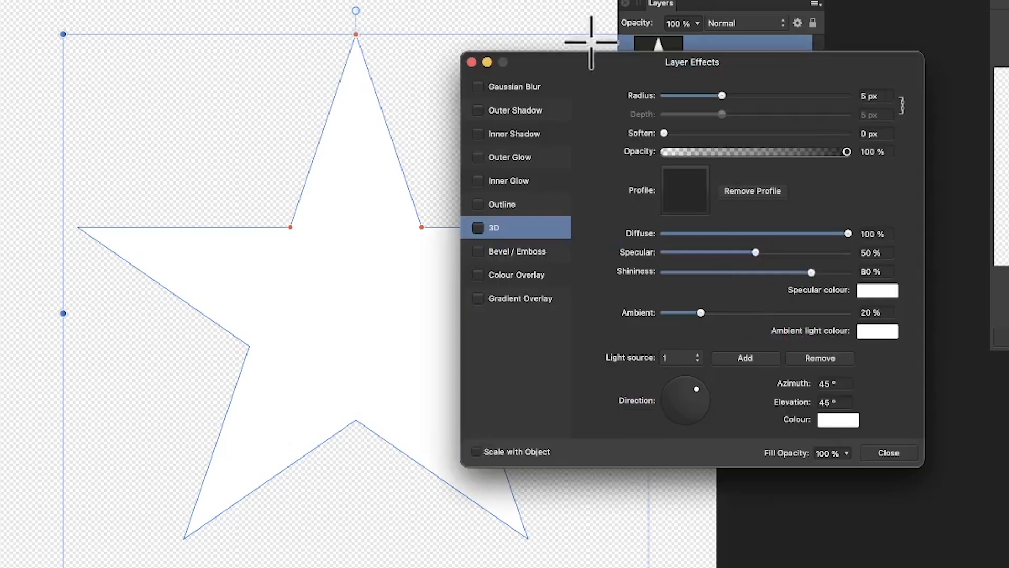
- Add an Outer Shadow with 24.1 px radius, 29.3 px offset and 79% intensity
click(516, 110)
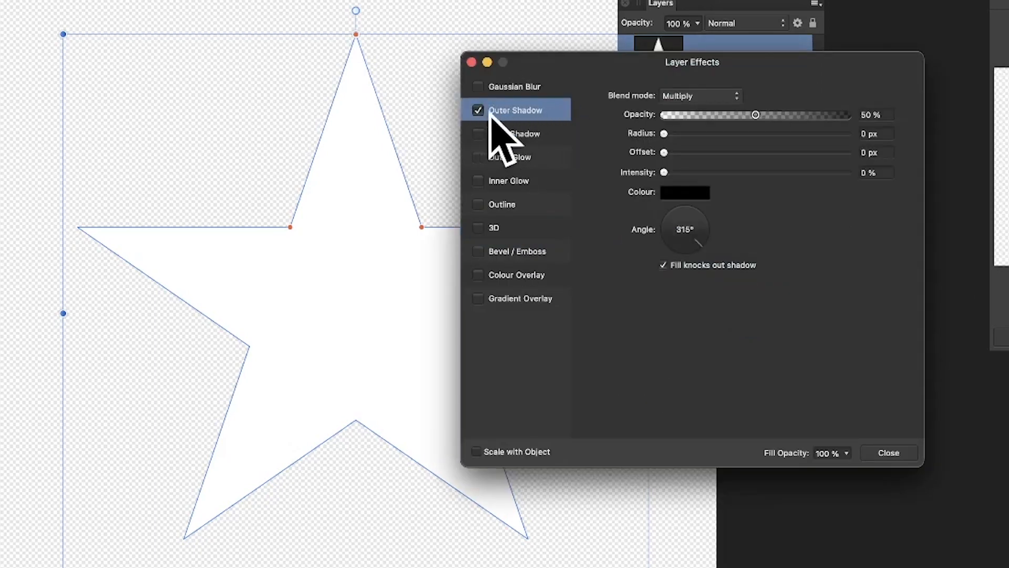
drag(664, 133, 773, 133)
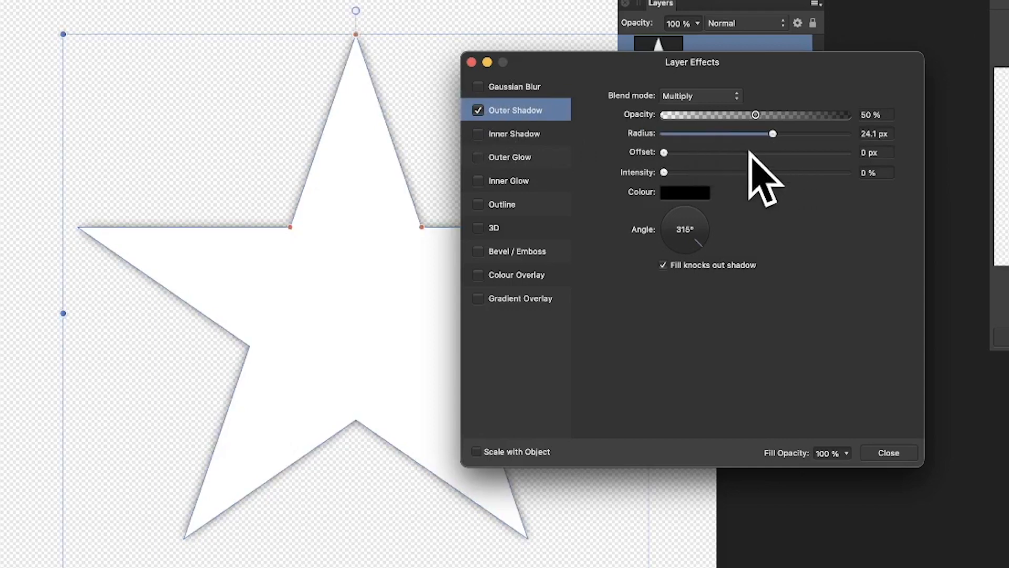
drag(665, 153, 784, 152)
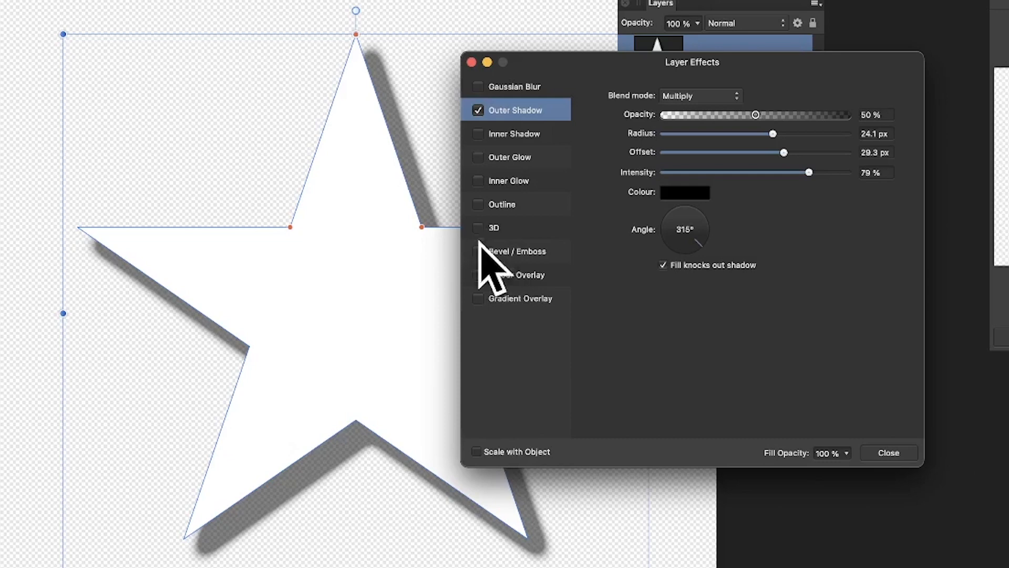
- Enable the 3D effect with radius about 23.7 px and close Layer Effects
click(493, 227)
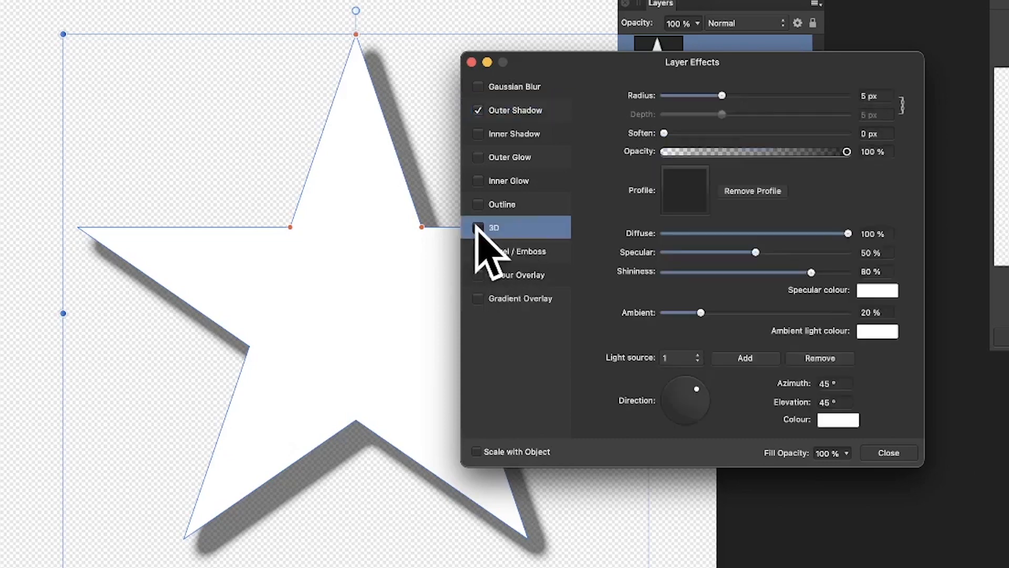
drag(726, 95, 748, 95)
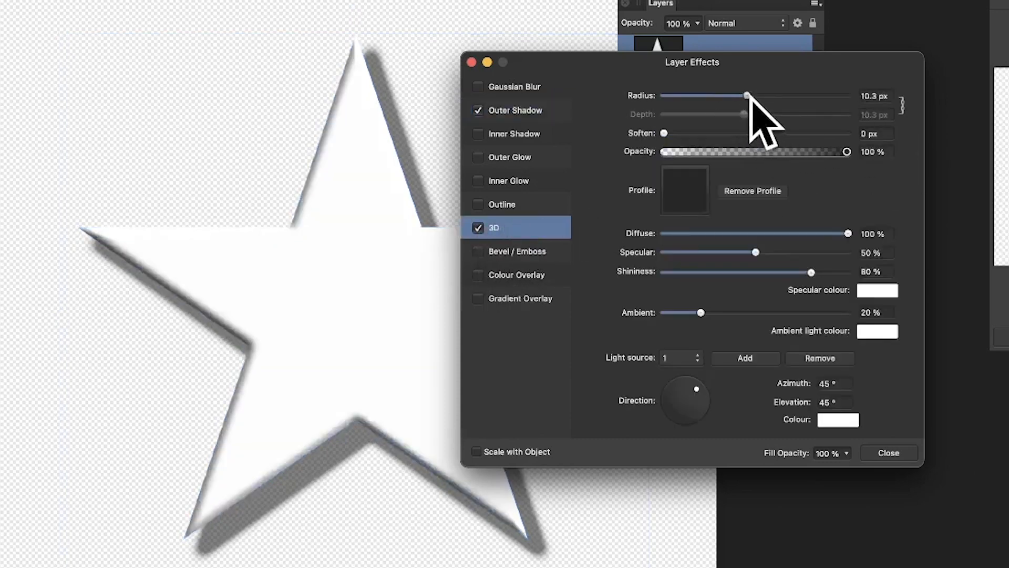
drag(746, 95, 775, 95)
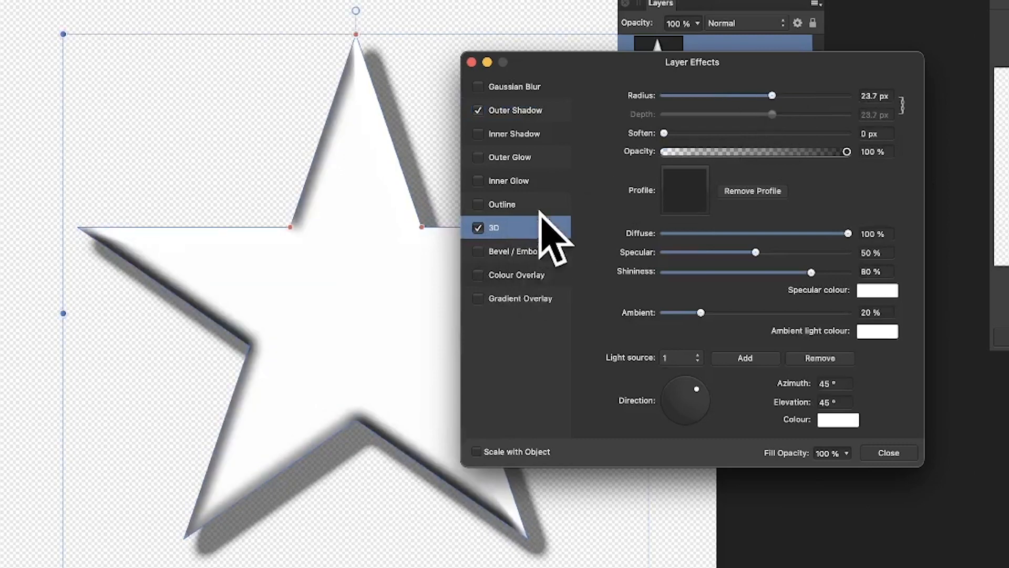
mouse_move(608, 344)
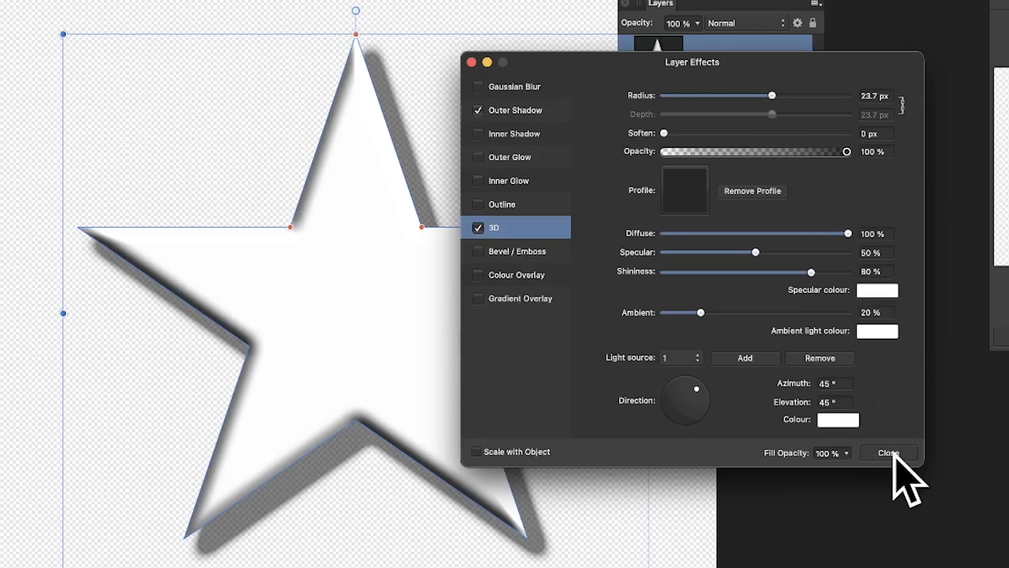
mouse_move(570, 325)
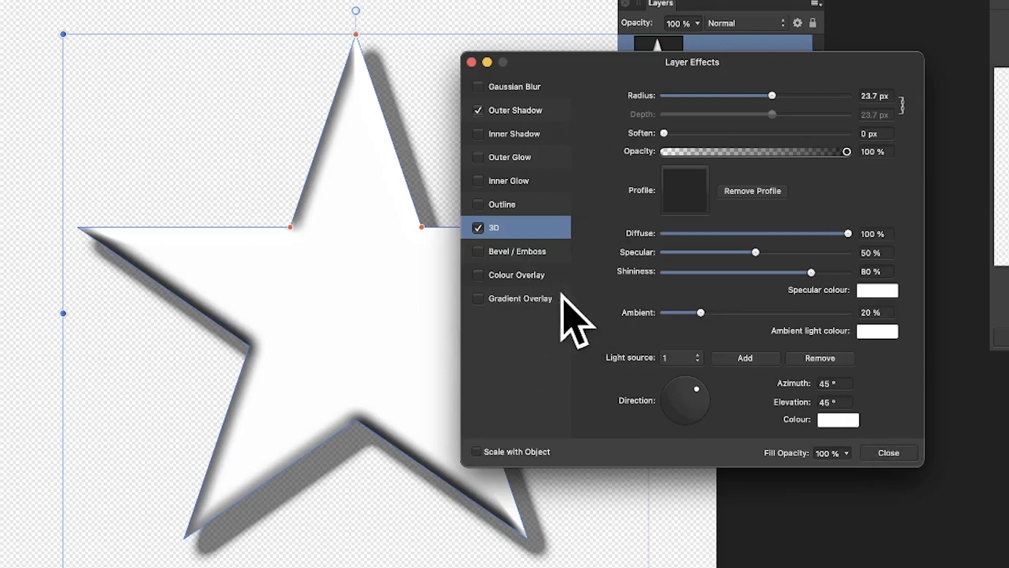
click(888, 452)
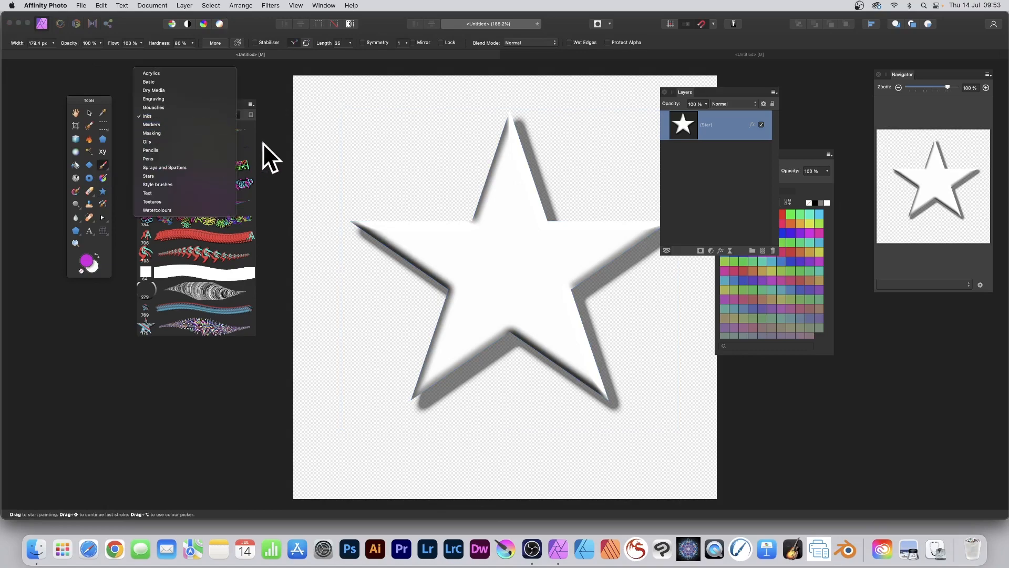
- Pick a rough Inks brush and paint red and light-blue diagonal strokes across the star's upper arms
click(148, 116)
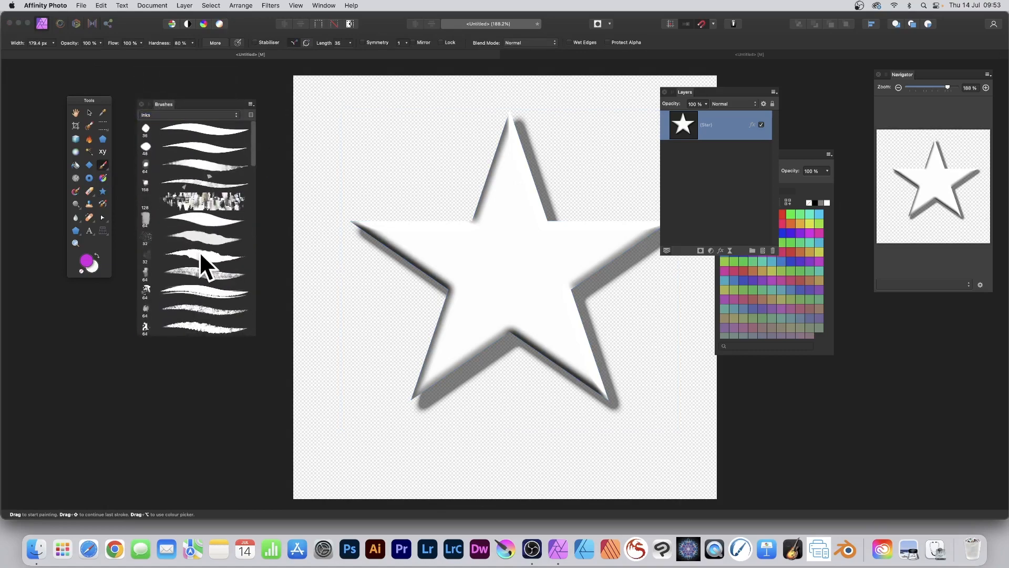
click(202, 256)
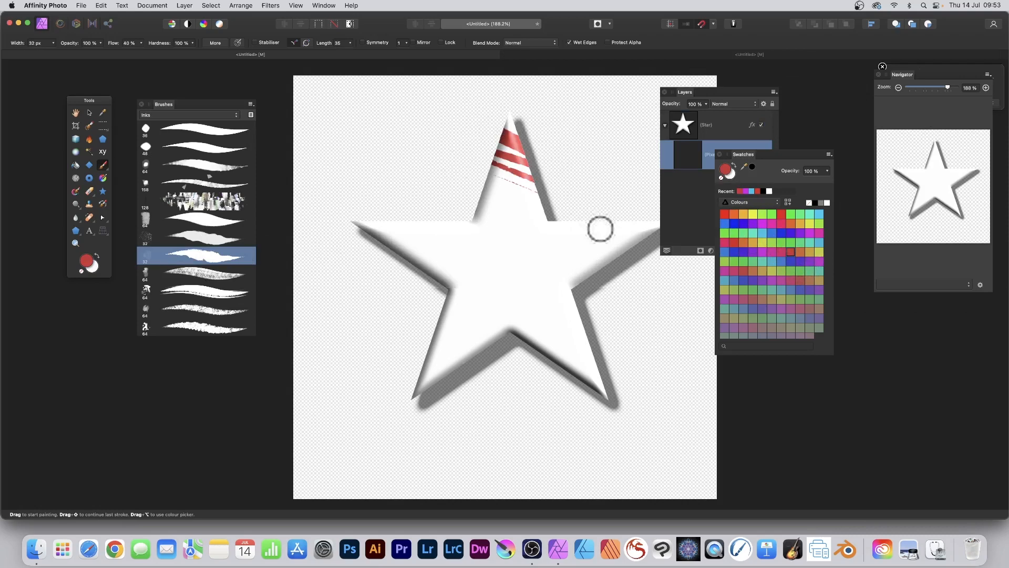
drag(599, 229, 489, 233)
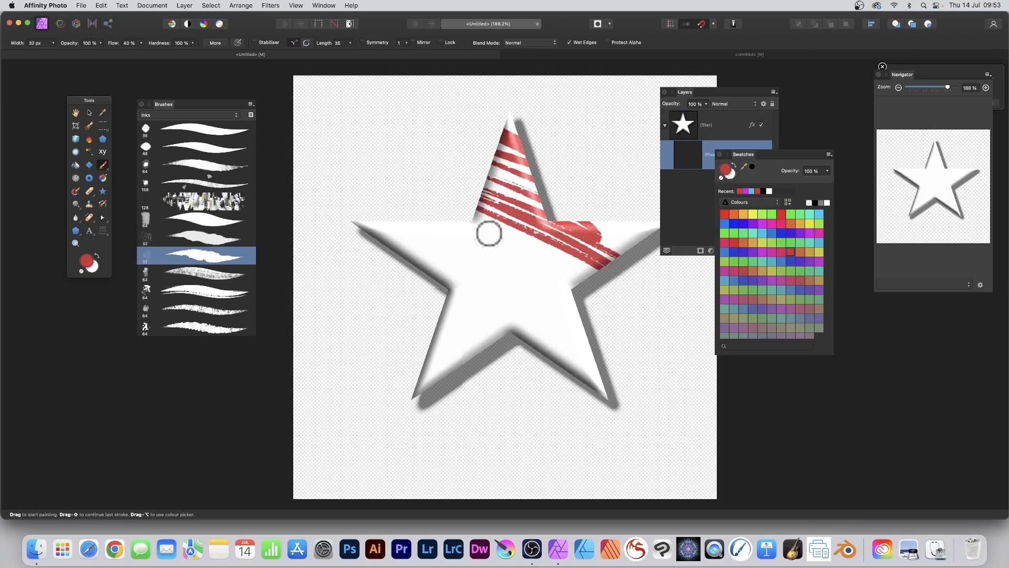
drag(488, 233, 431, 153)
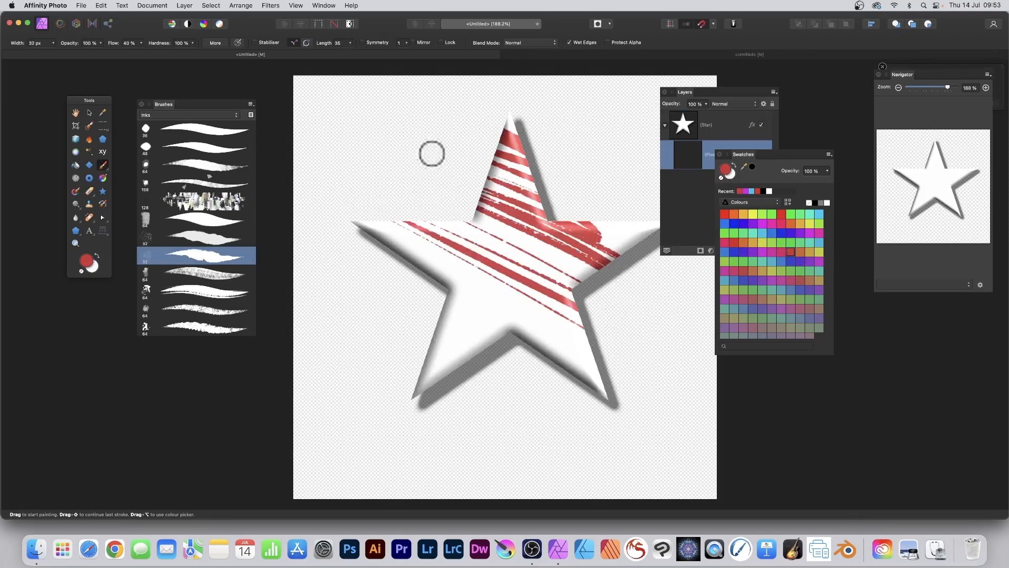
drag(431, 153, 597, 395)
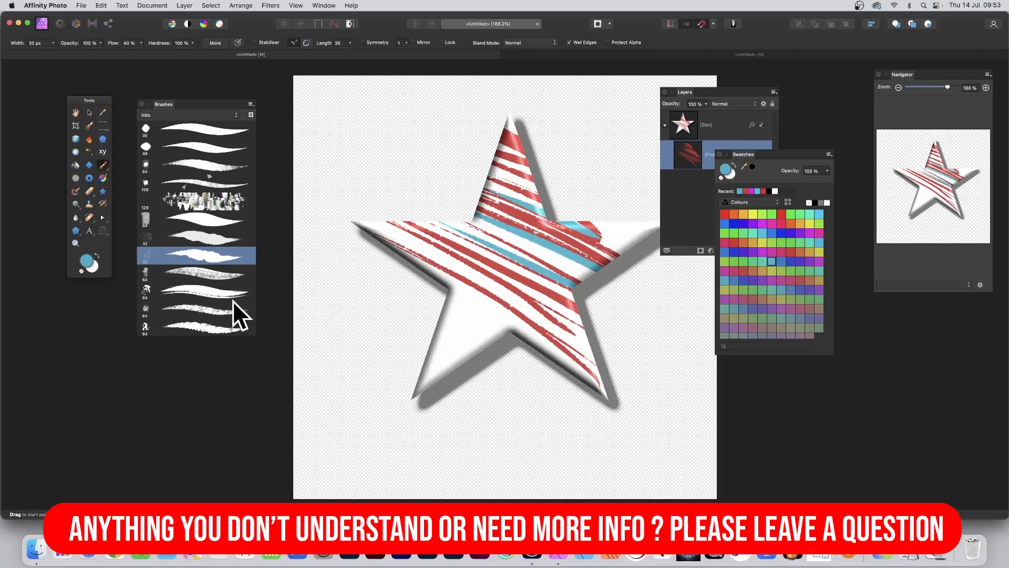
- Switch to another textured Inks brush and paint pink, blue, green, yellow and red strokes over all five points
click(202, 309)
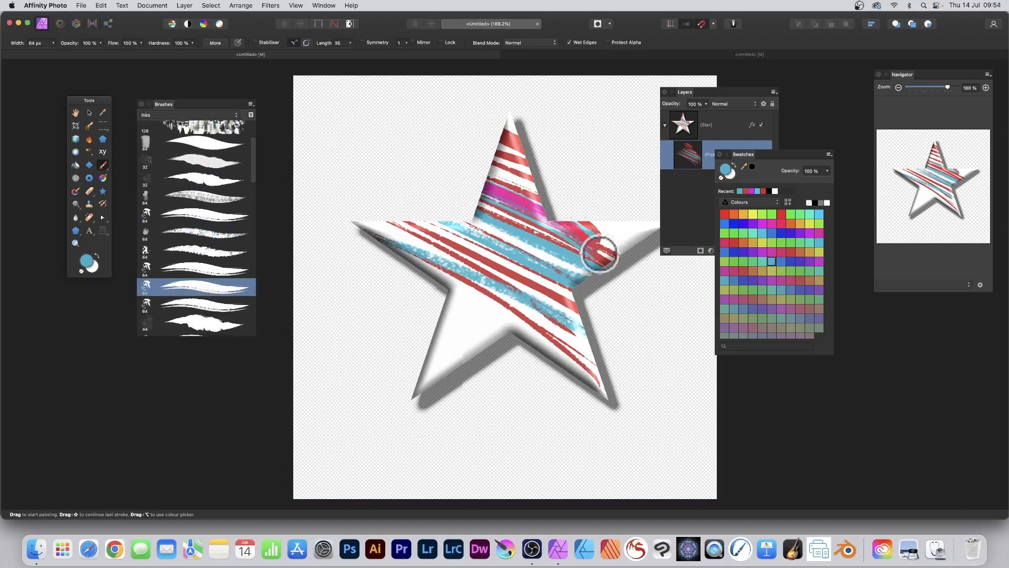
drag(599, 254, 447, 267)
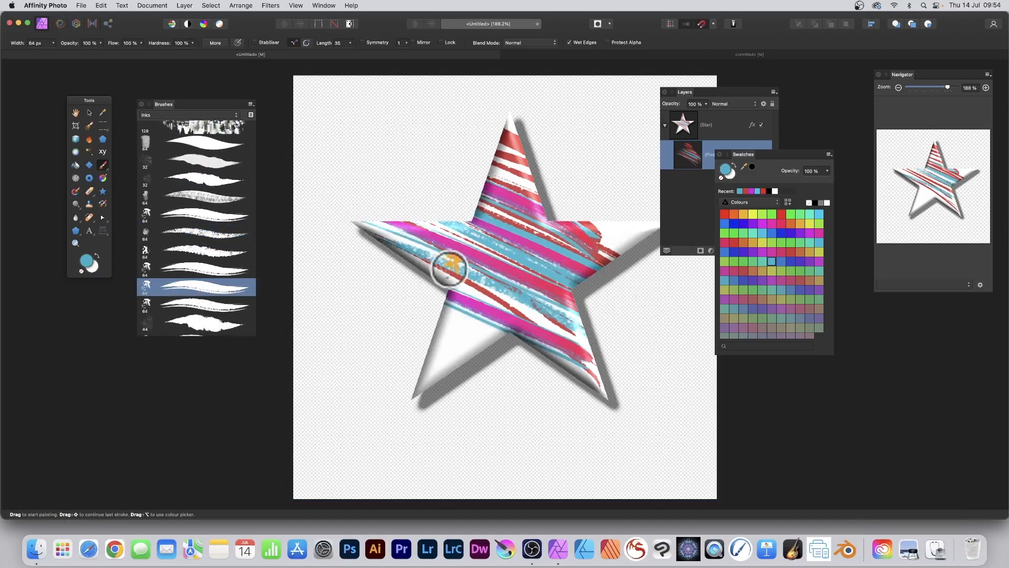
drag(450, 267, 528, 280)
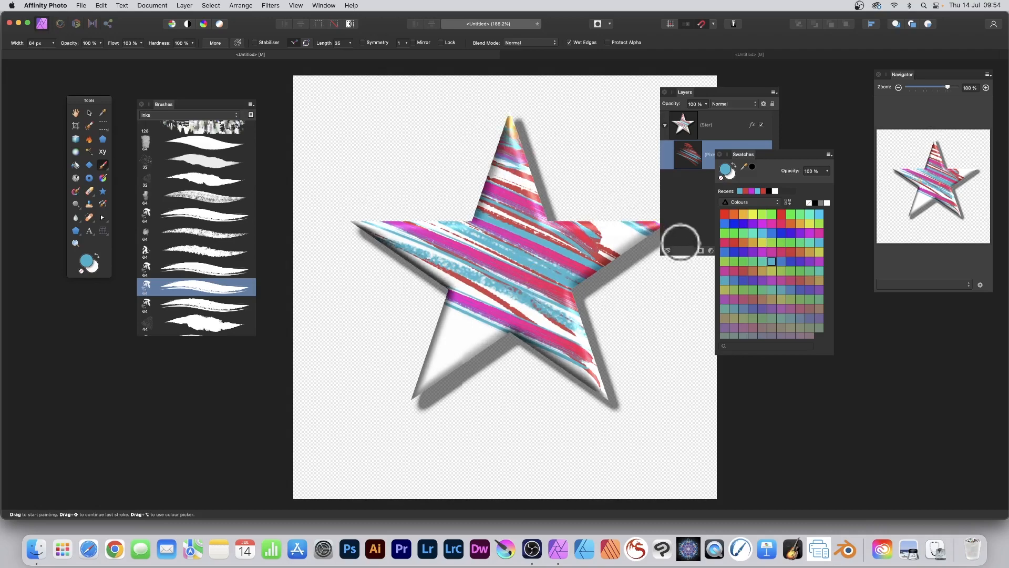
drag(680, 243, 365, 227)
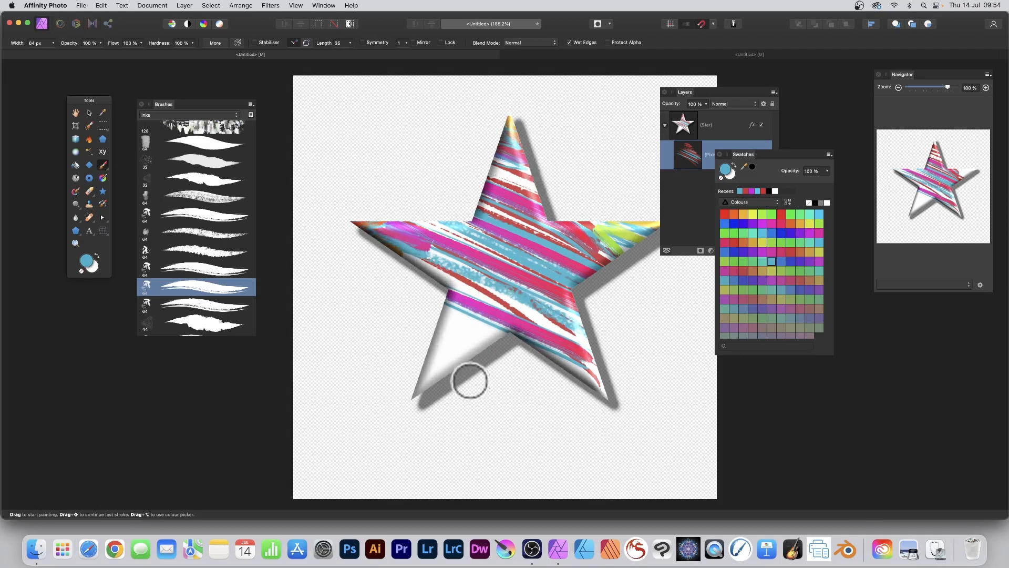
drag(470, 379, 436, 320)
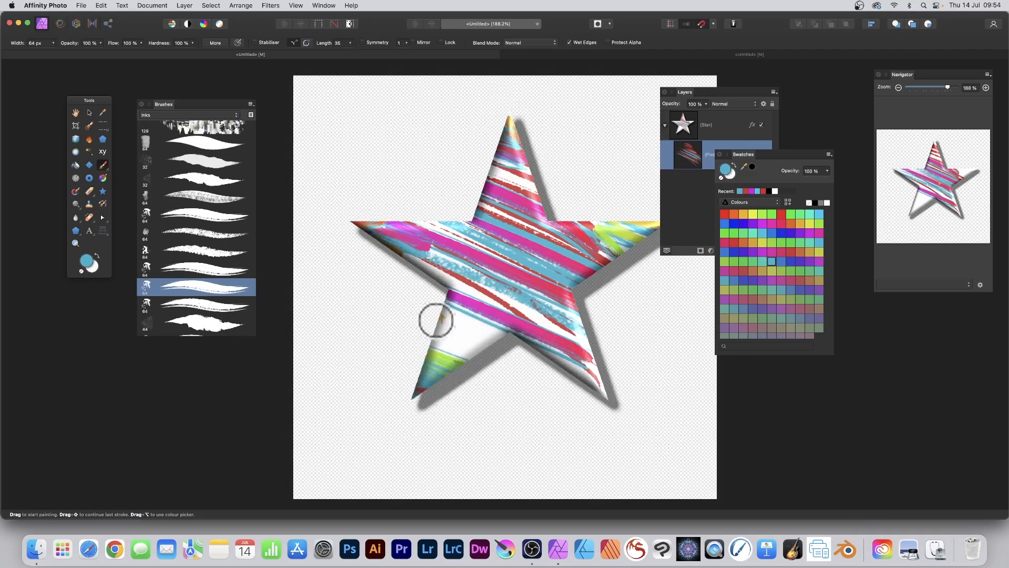
drag(436, 321, 593, 333)
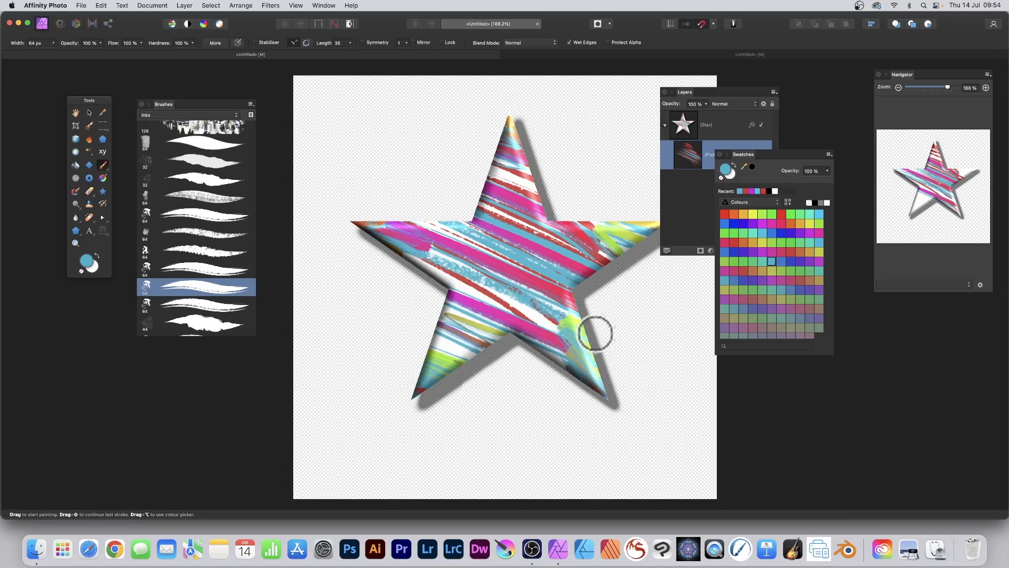
drag(594, 332, 483, 221)
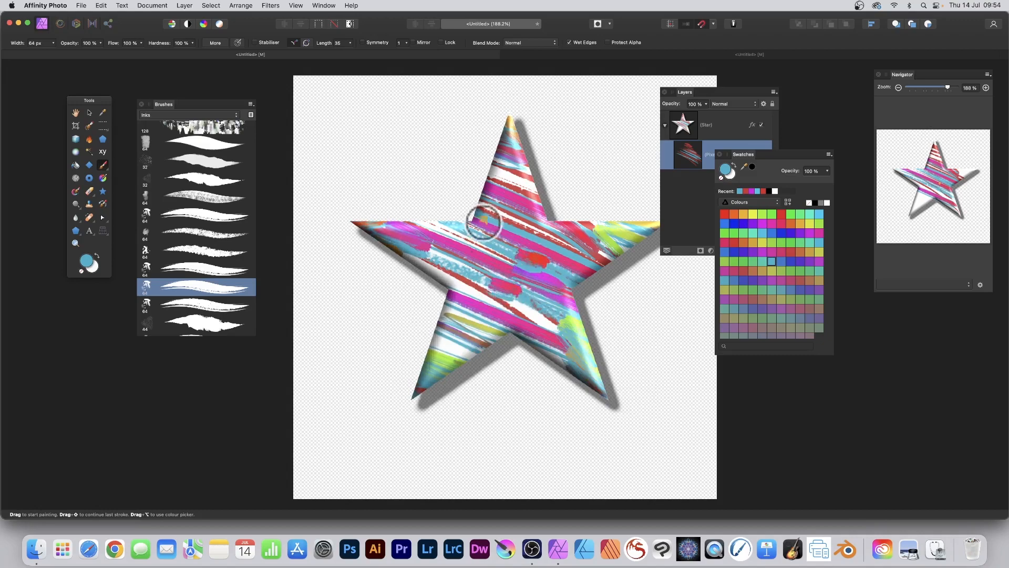
drag(482, 222, 556, 283)
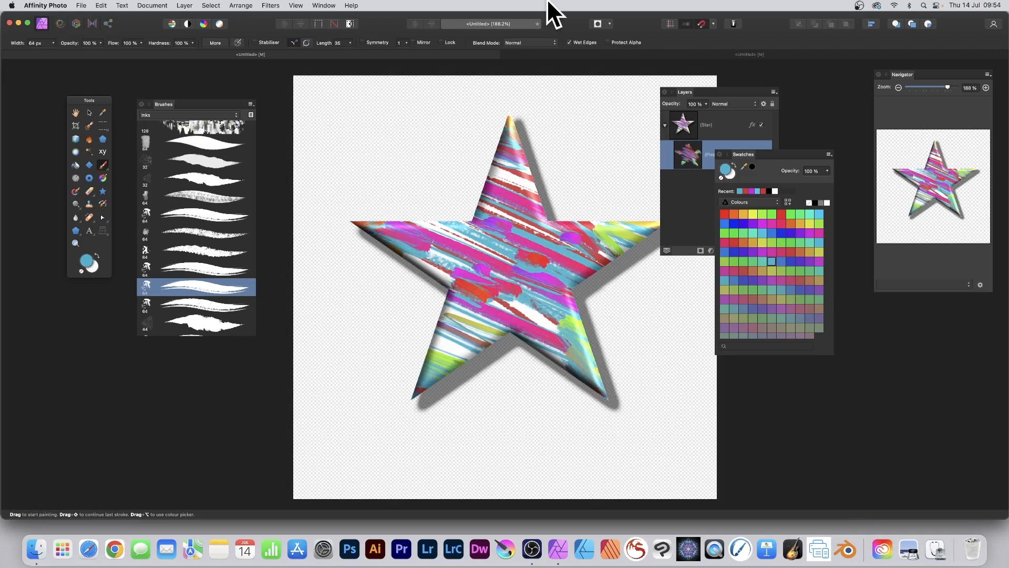
mouse_move(493, 51)
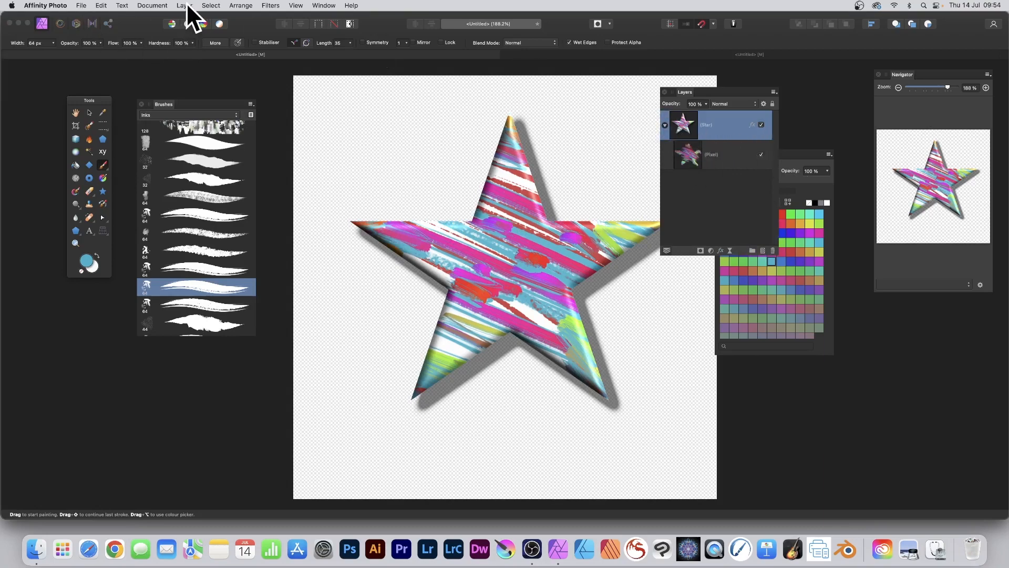
- Rasterise the star layer from the Layer menu, preserving its layer effects
click(184, 5)
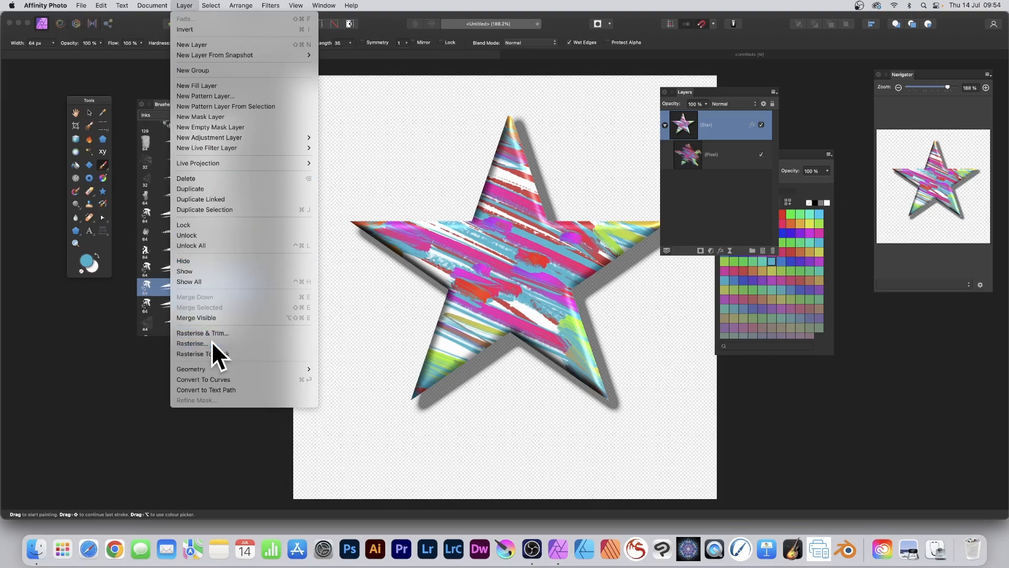
click(192, 343)
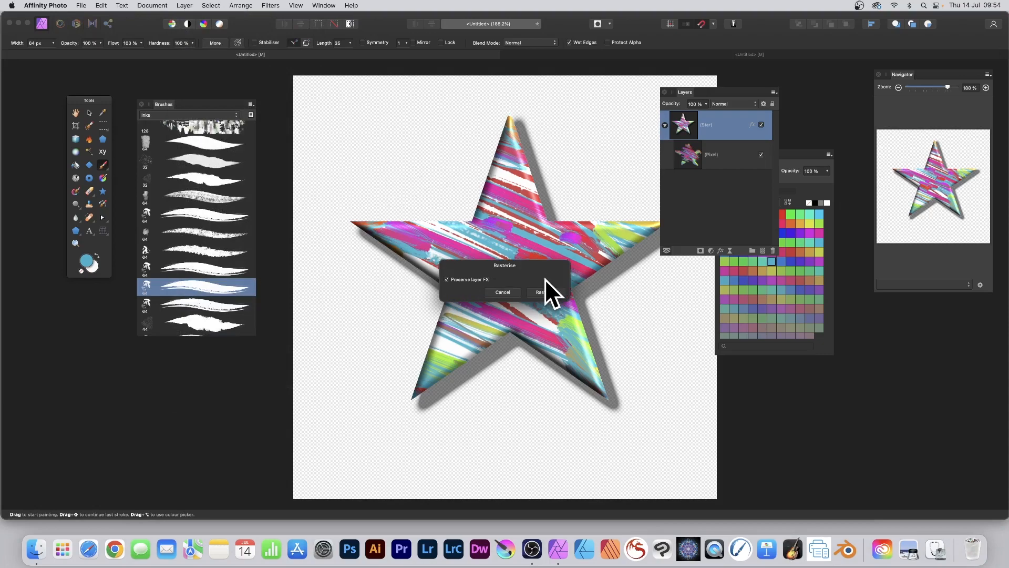
mouse_move(544, 286)
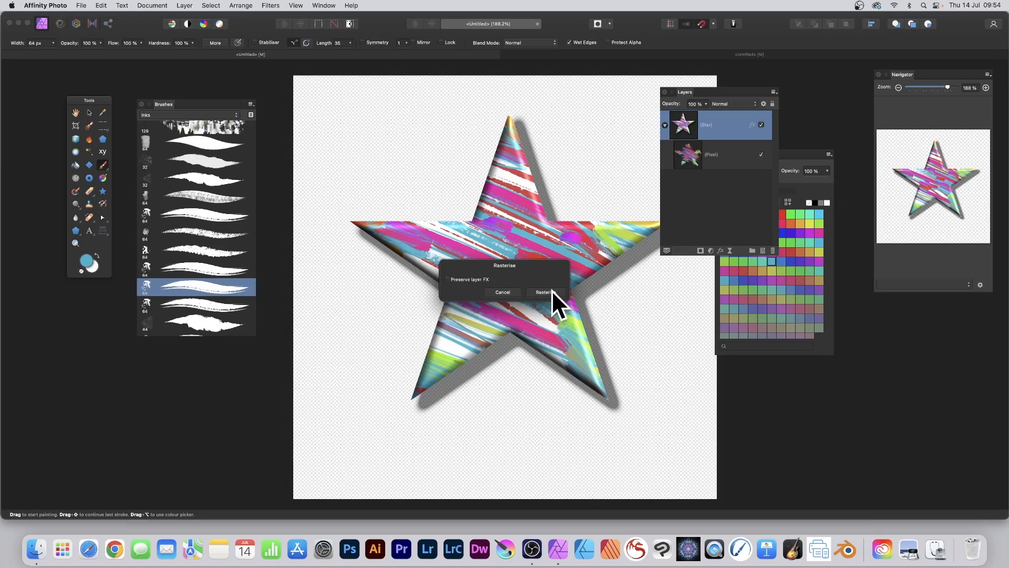
click(544, 292)
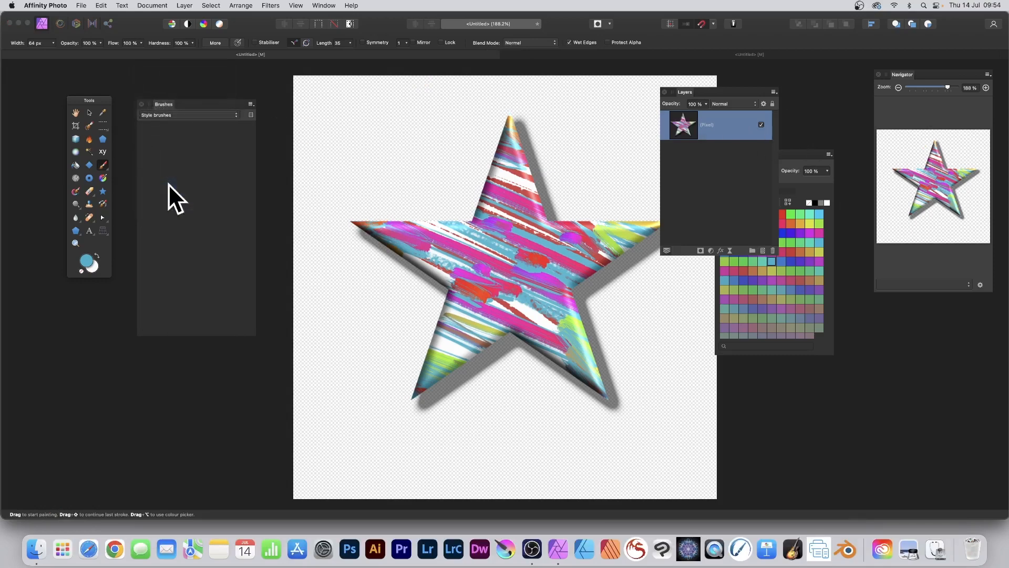
- Create a new image brush from the painted star via the Brushes panel menu
click(250, 103)
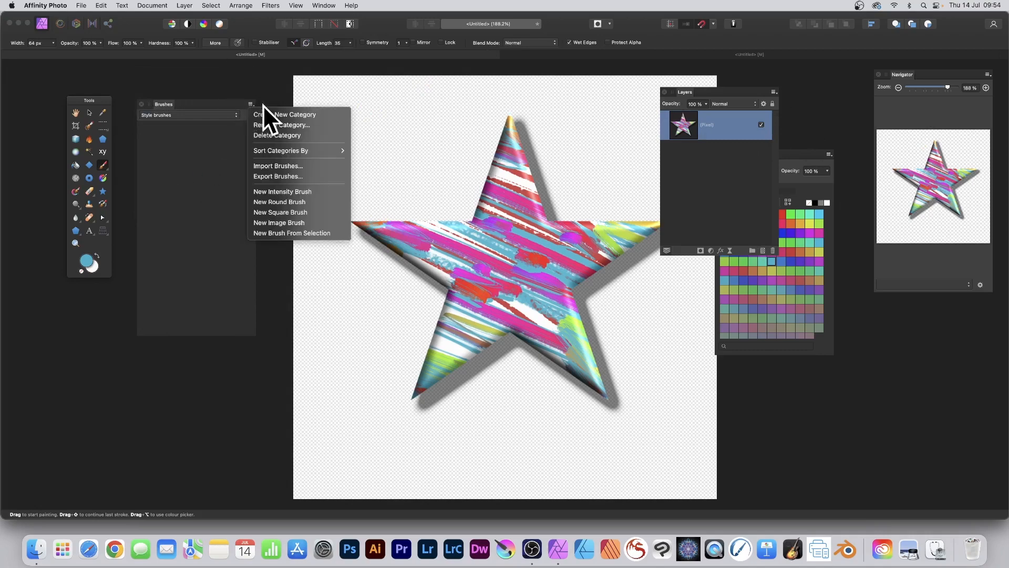
mouse_move(282, 125)
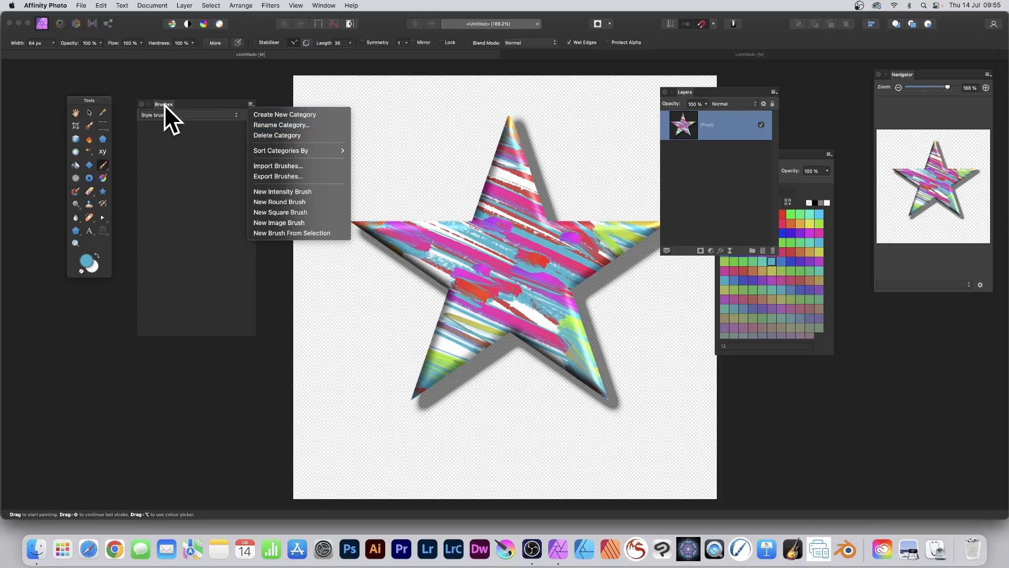
mouse_move(298, 125)
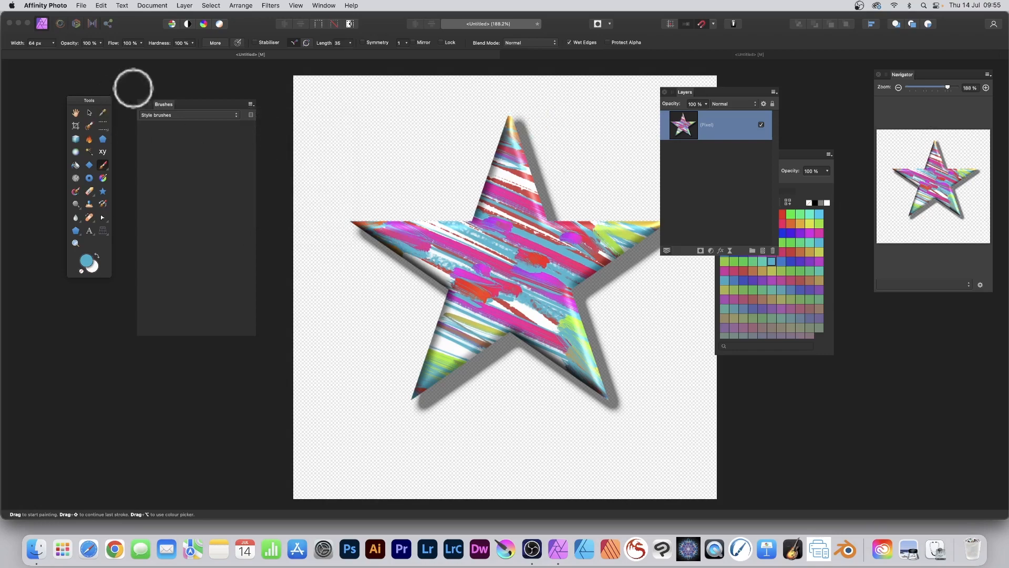
mouse_move(251, 122)
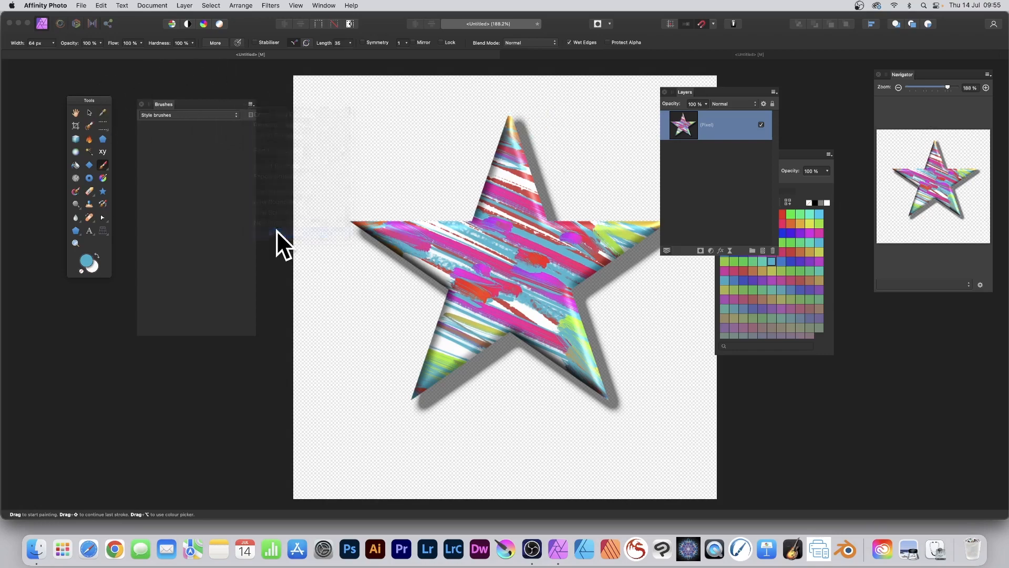
click(196, 129)
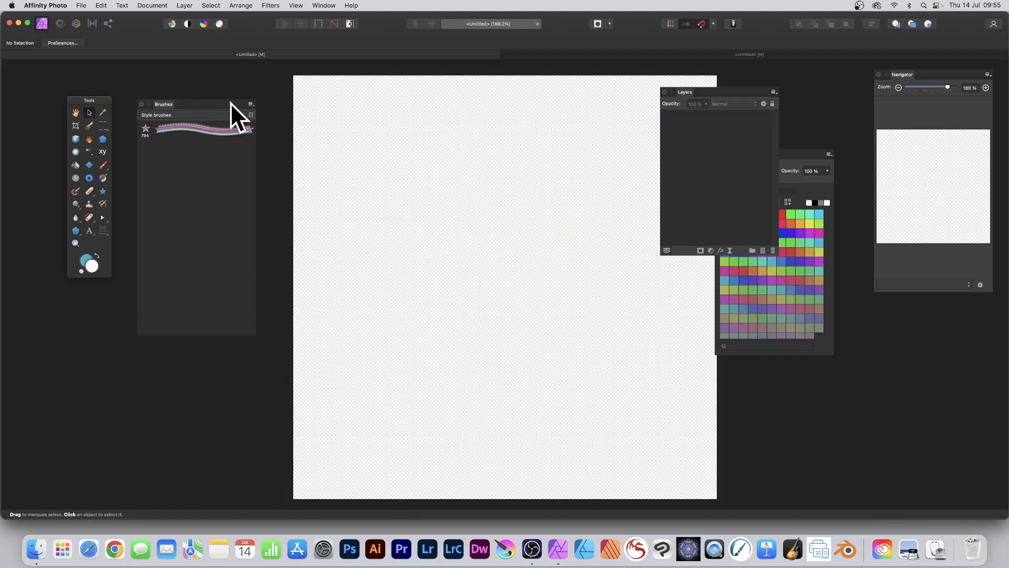
- Select the new star brush with the Paint Brush Tool and untick Wet Edges
click(193, 128)
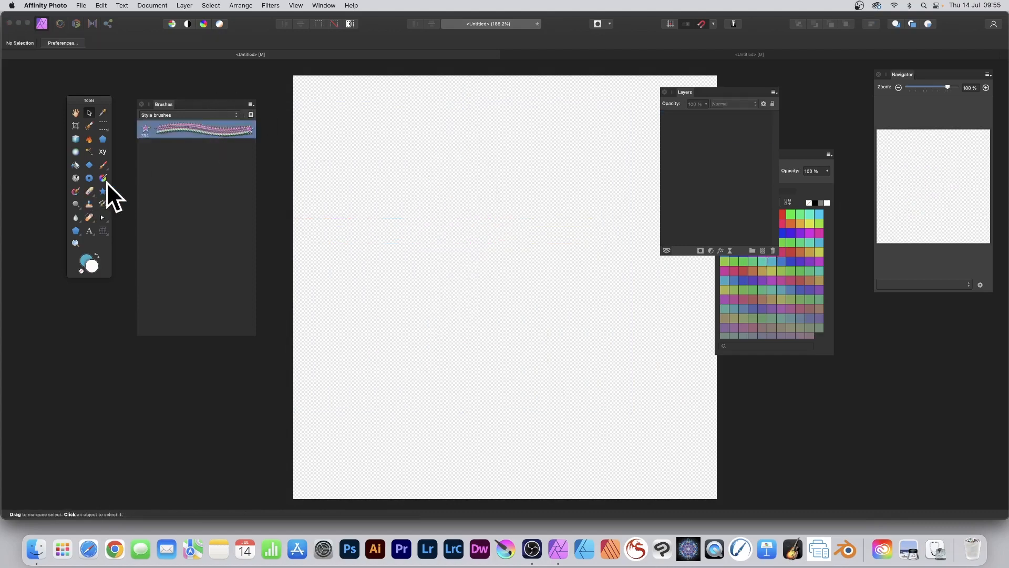
click(102, 165)
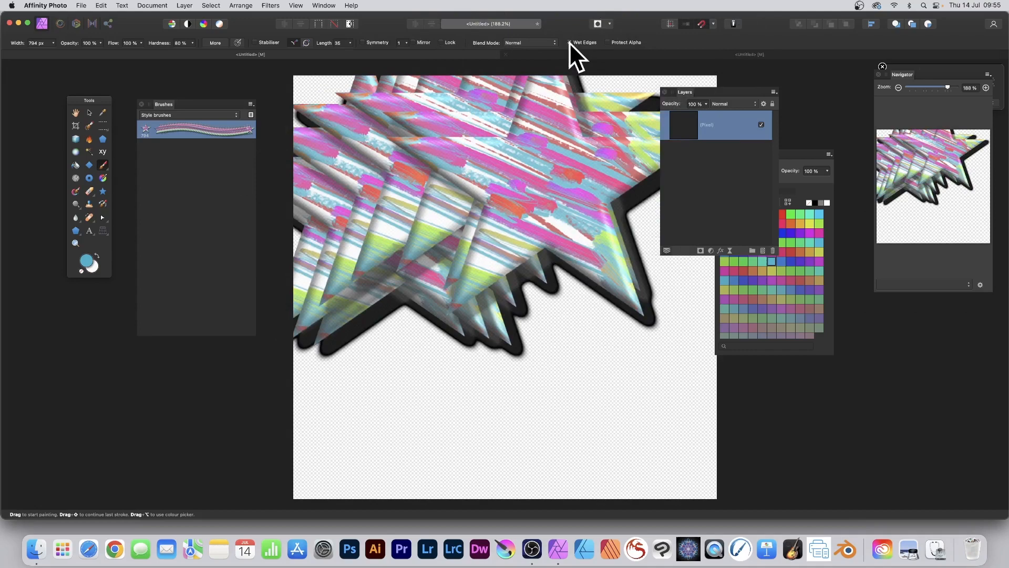
click(570, 43)
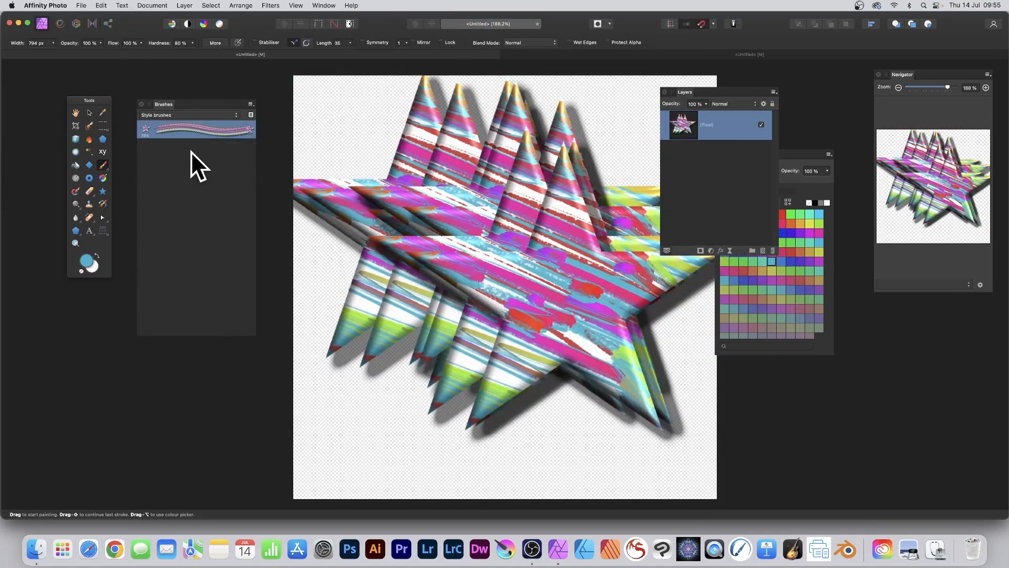
- In the star brush's editing dialog, set wet edges off and size to about 100 px
double_click(196, 128)
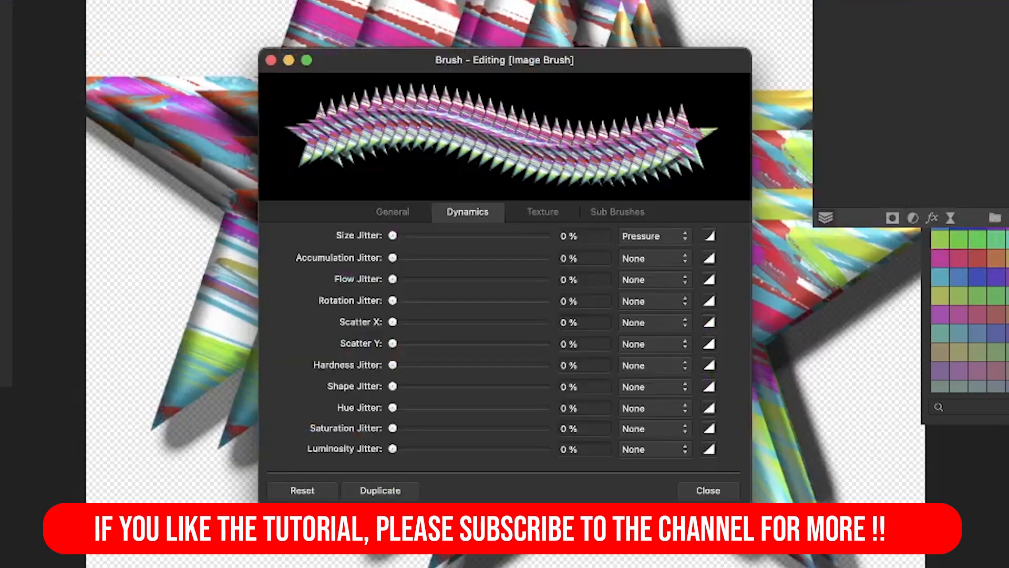
click(392, 211)
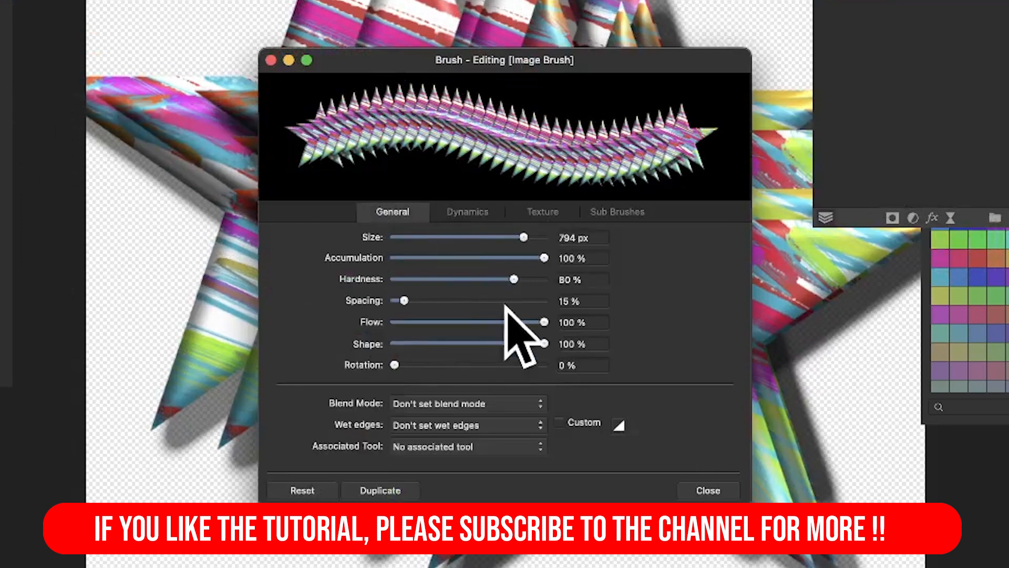
click(468, 425)
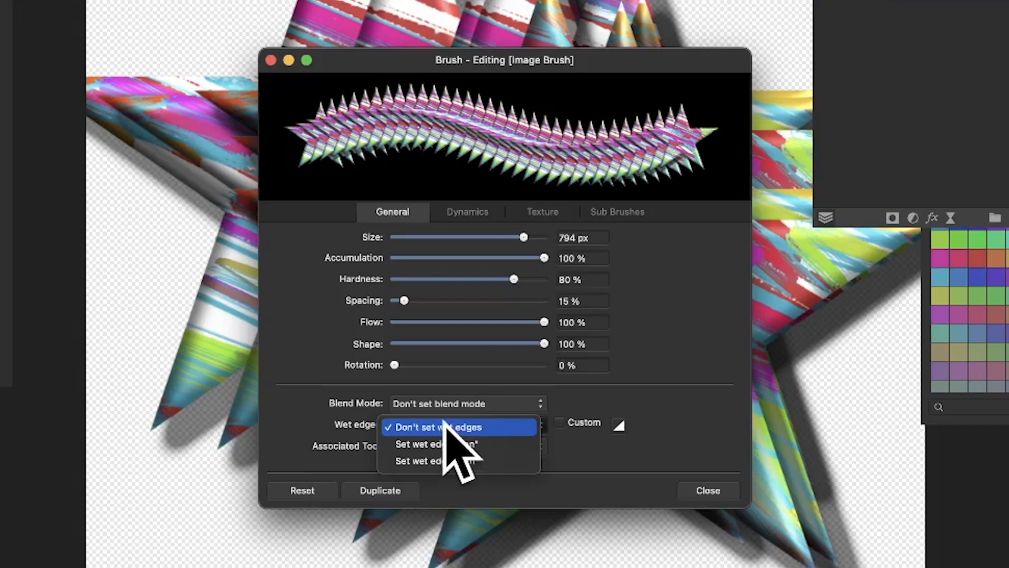
mouse_move(441, 470)
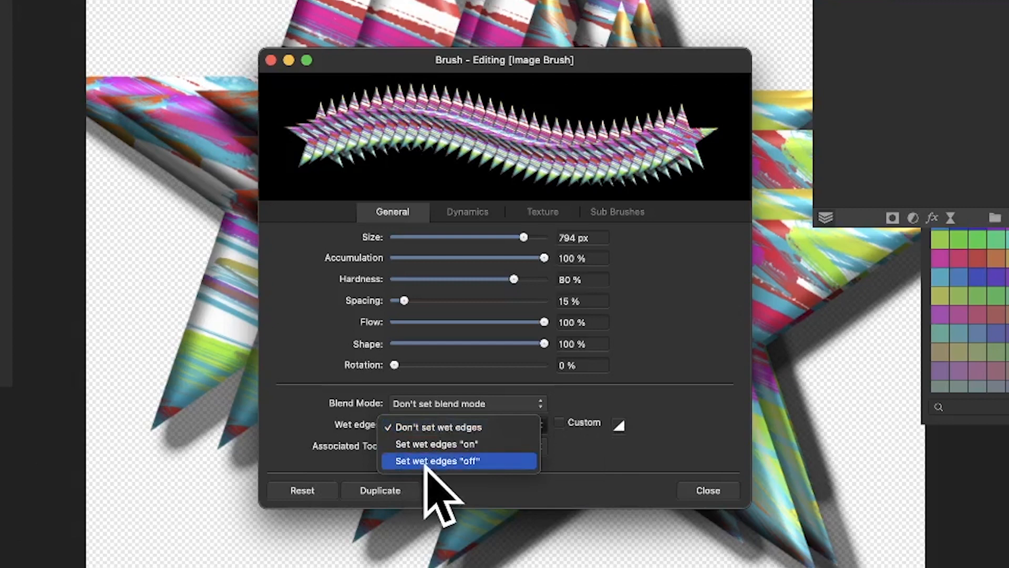
click(437, 461)
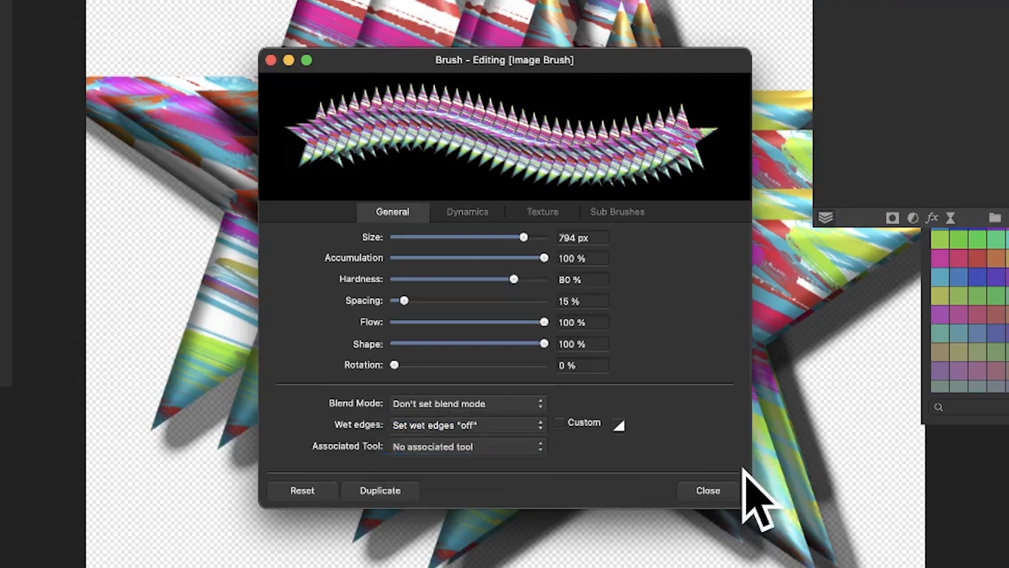
mouse_move(576, 231)
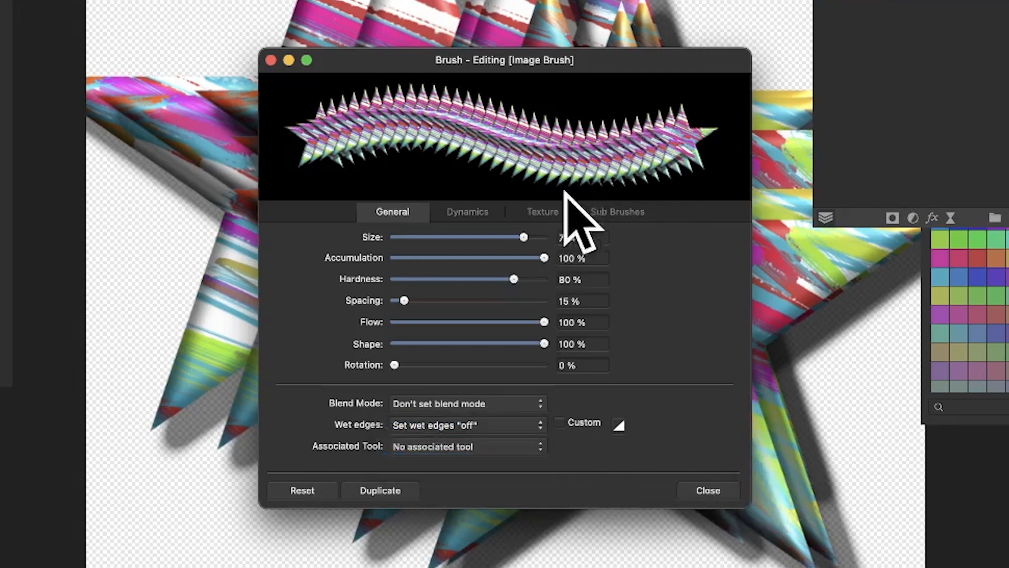
drag(523, 237, 447, 237)
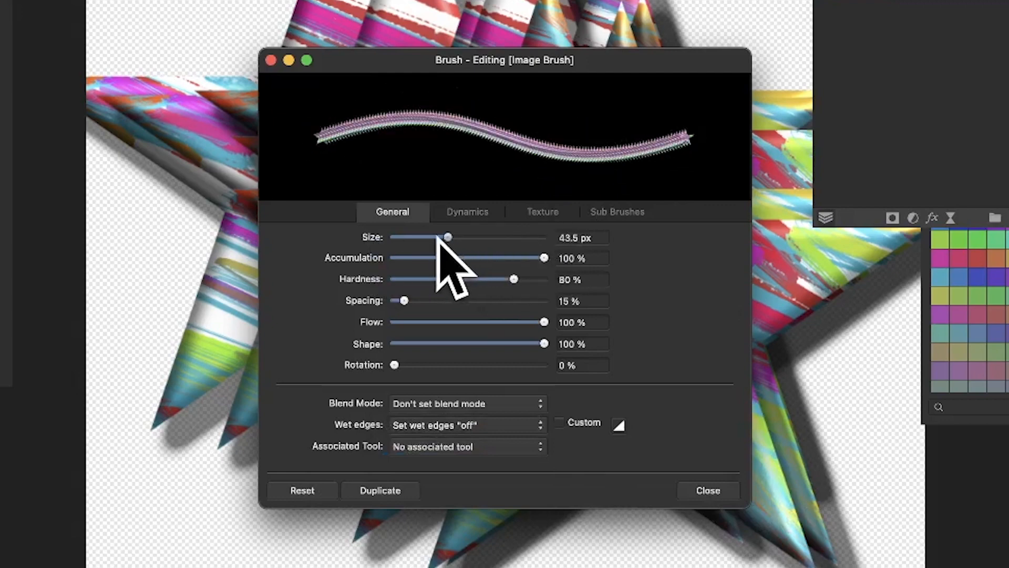
drag(449, 237, 470, 237)
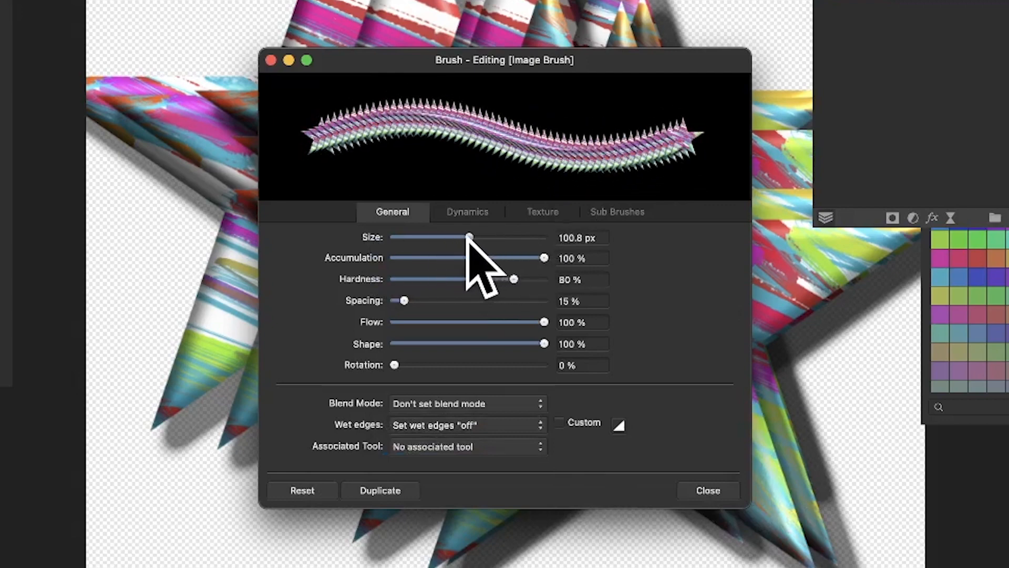
click(467, 212)
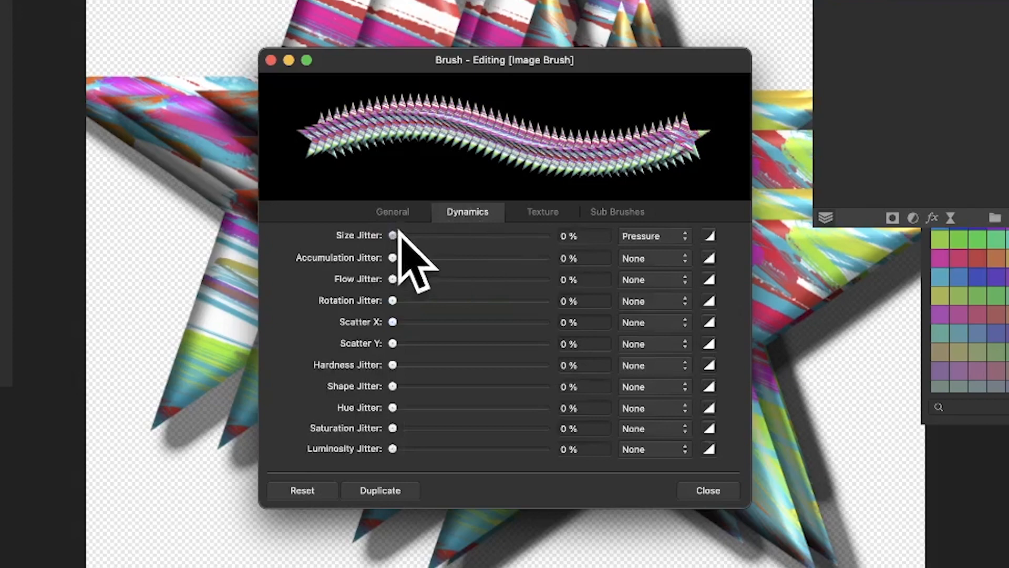
- Set size jitter 77%, rotation jitter 96% and hue jitter 83% in Dynamics
drag(393, 236, 510, 235)
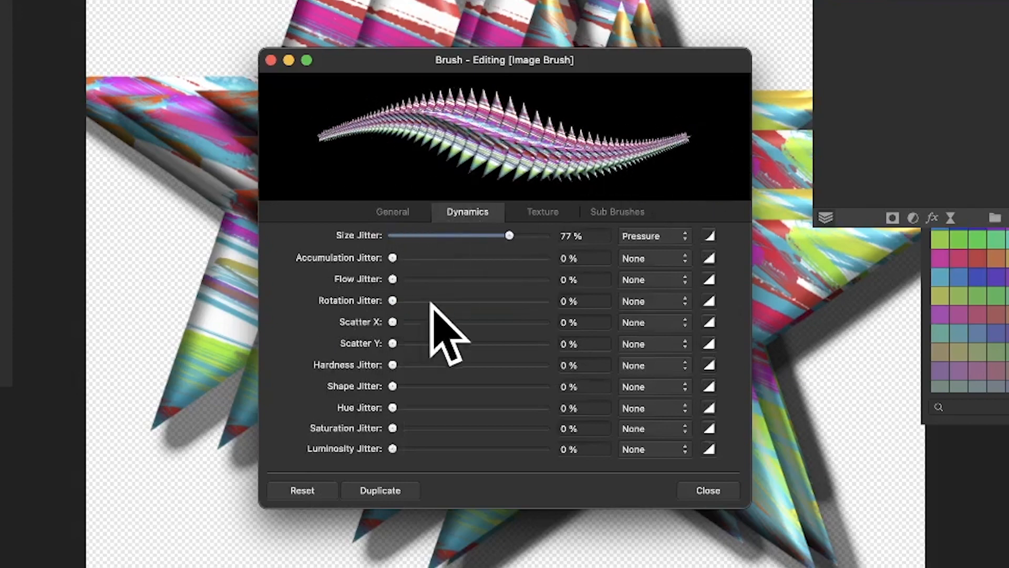
drag(393, 300, 539, 301)
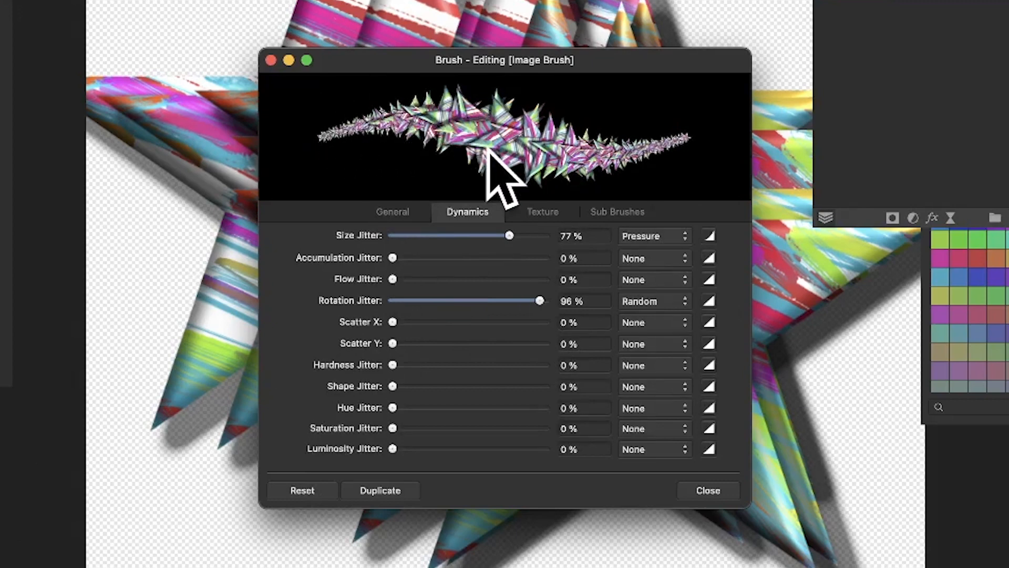
drag(392, 407, 514, 408)
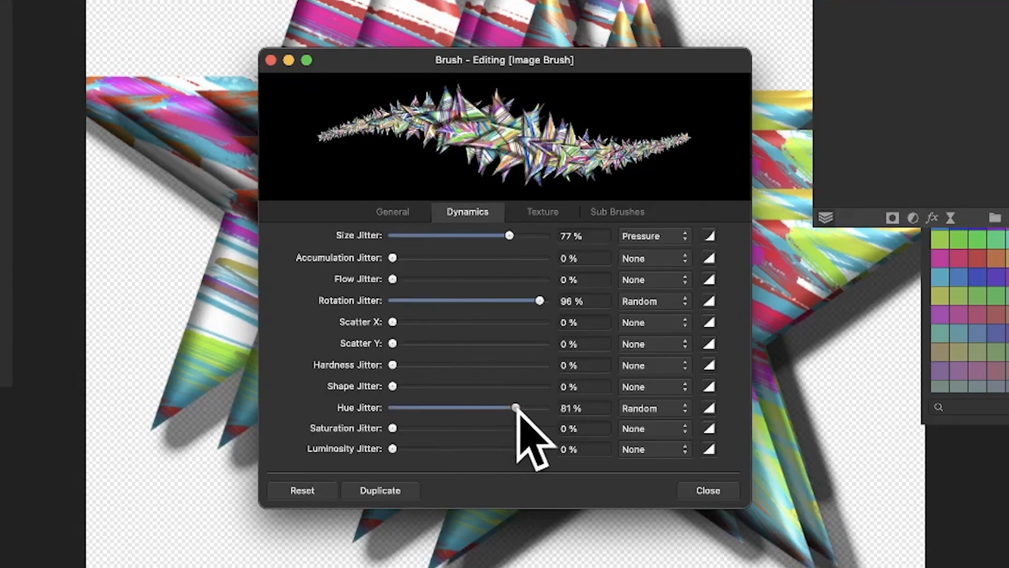
drag(513, 407, 519, 407)
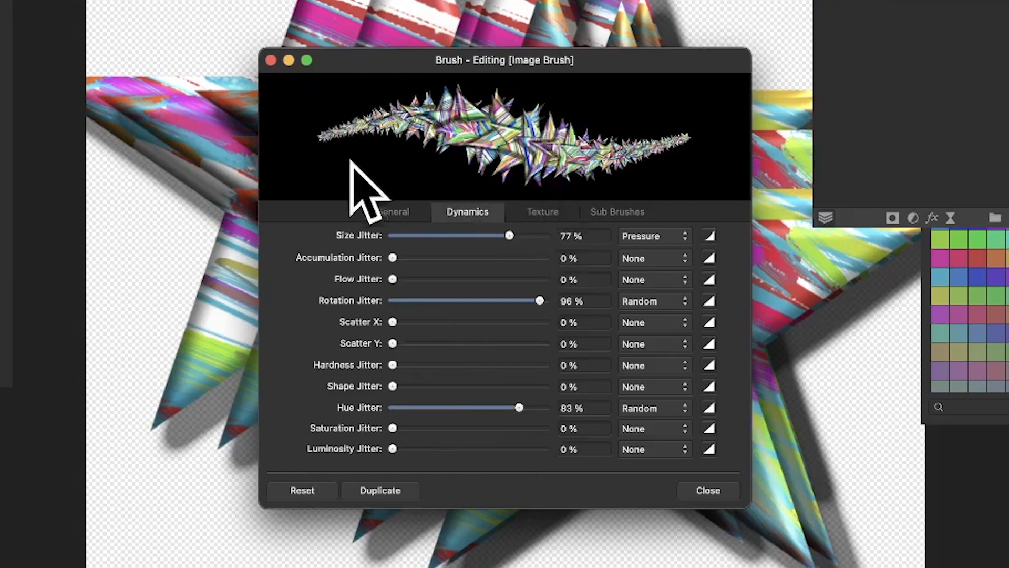
- Tighten the brush spacing to 8% in General and finish editing
click(391, 211)
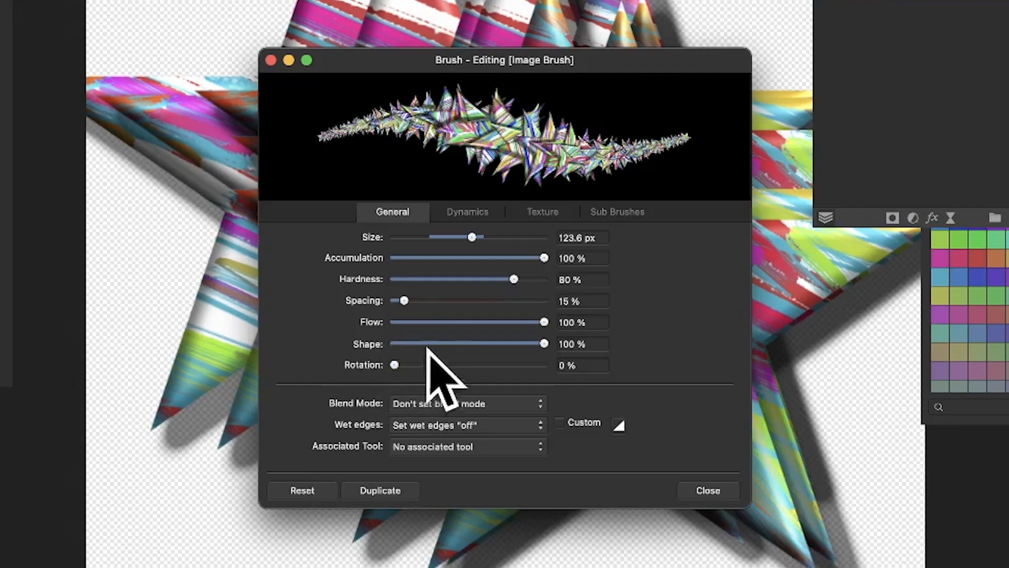
drag(402, 300, 393, 300)
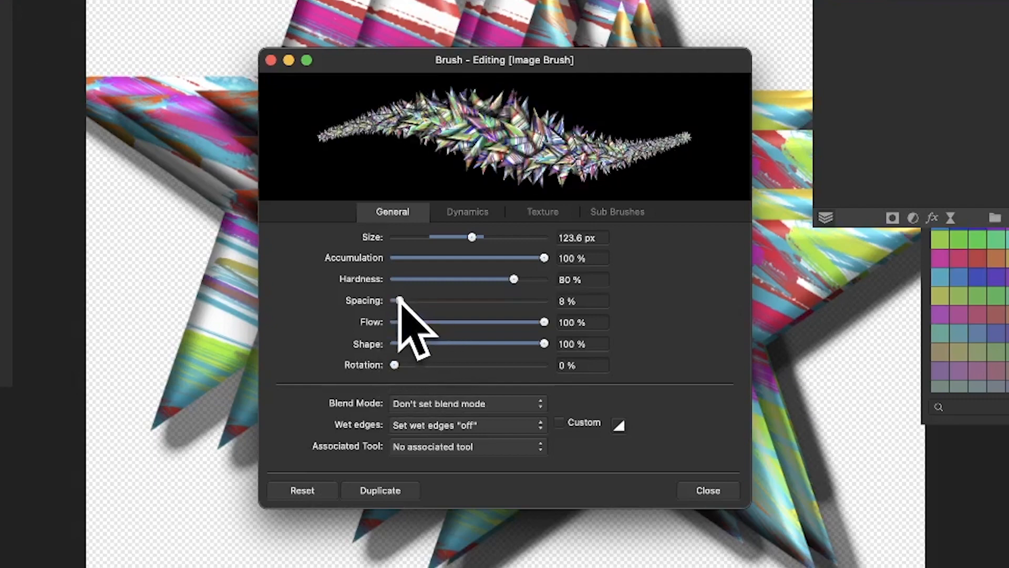
click(707, 490)
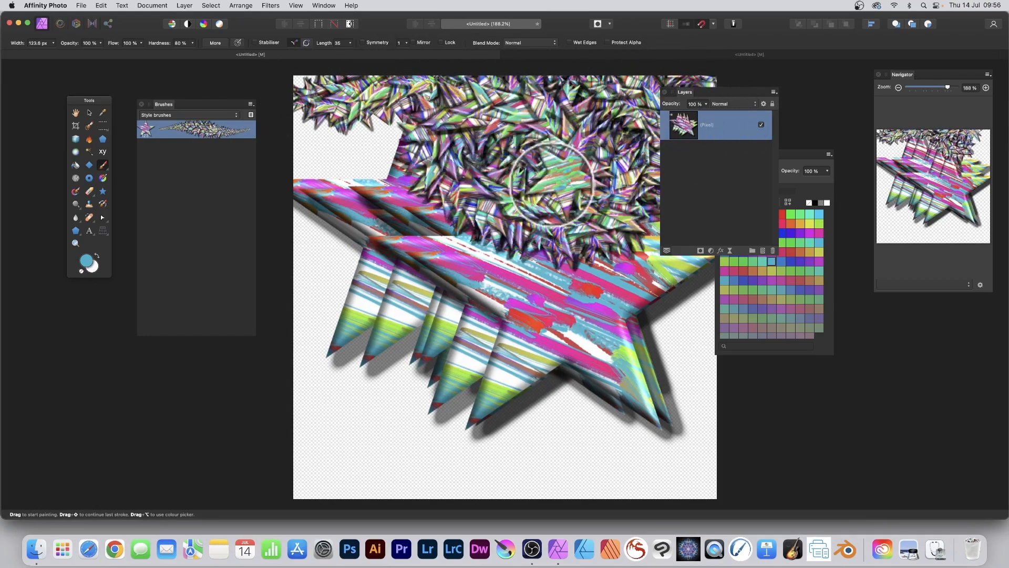
- Paint four jittered star strokes across the top, right side, lower left and remaining top areas
drag(528, 180, 692, 322)
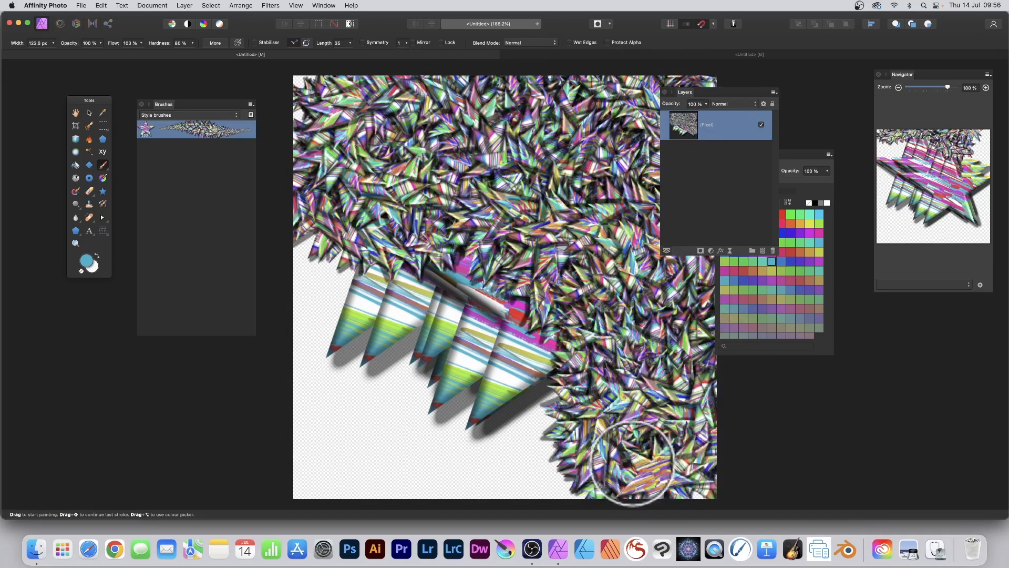
drag(631, 464, 373, 341)
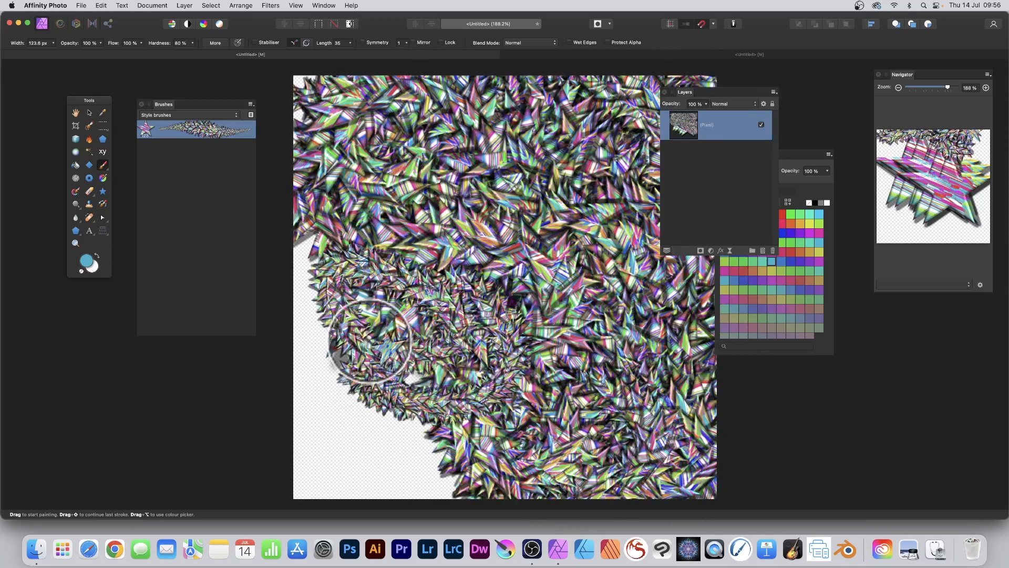
drag(373, 341, 441, 316)
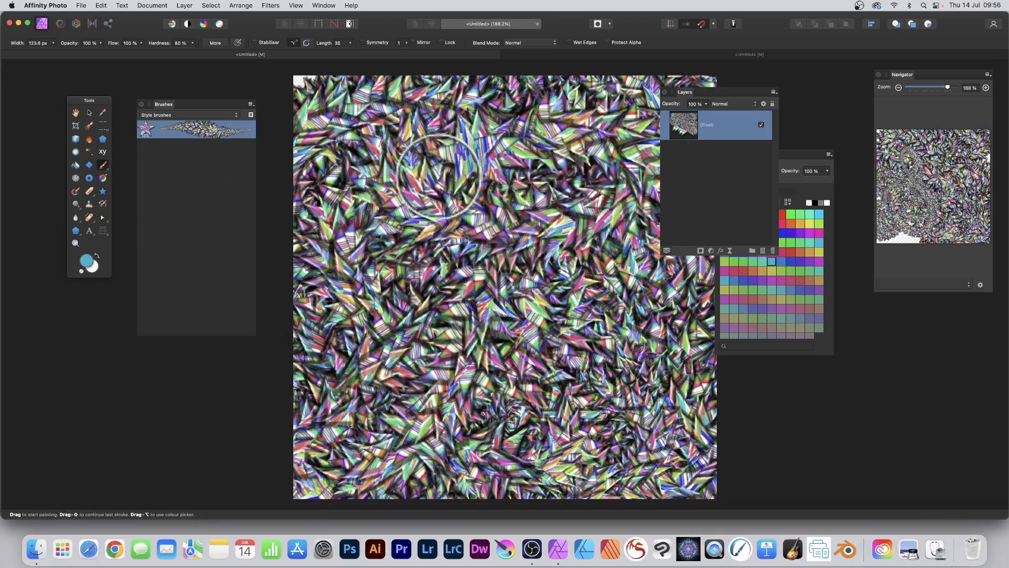
drag(450, 186, 390, 106)
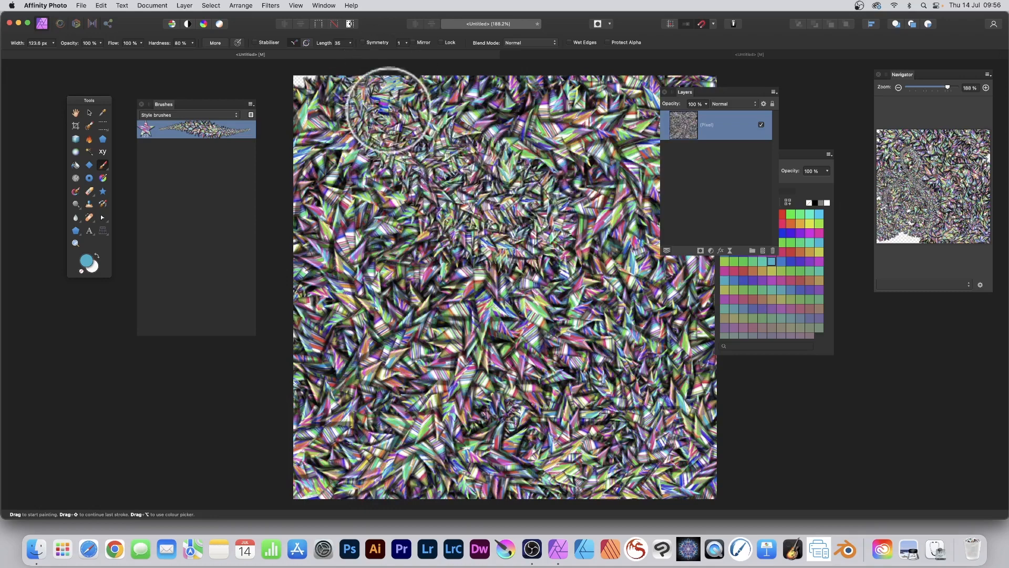